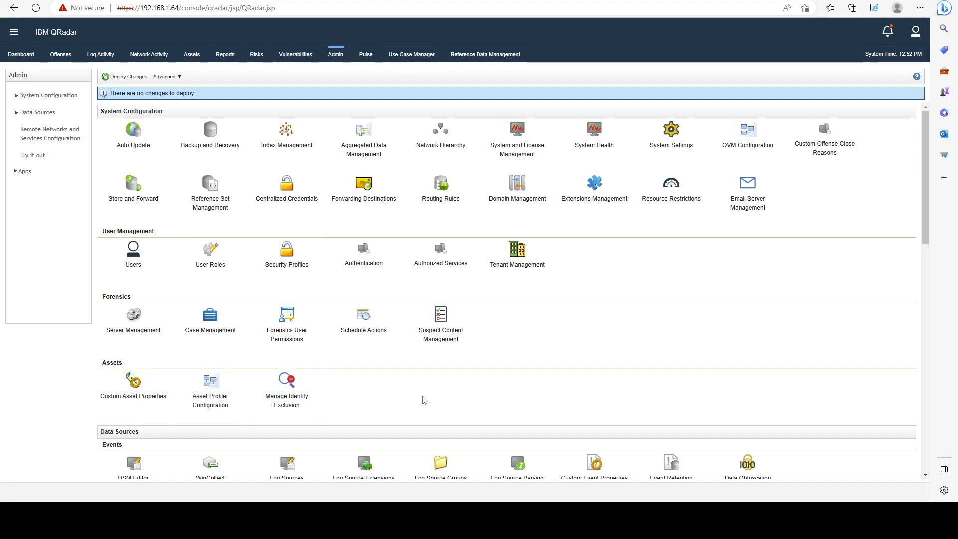
{"action": "mouse_move", "coordinate": [428, 403]}
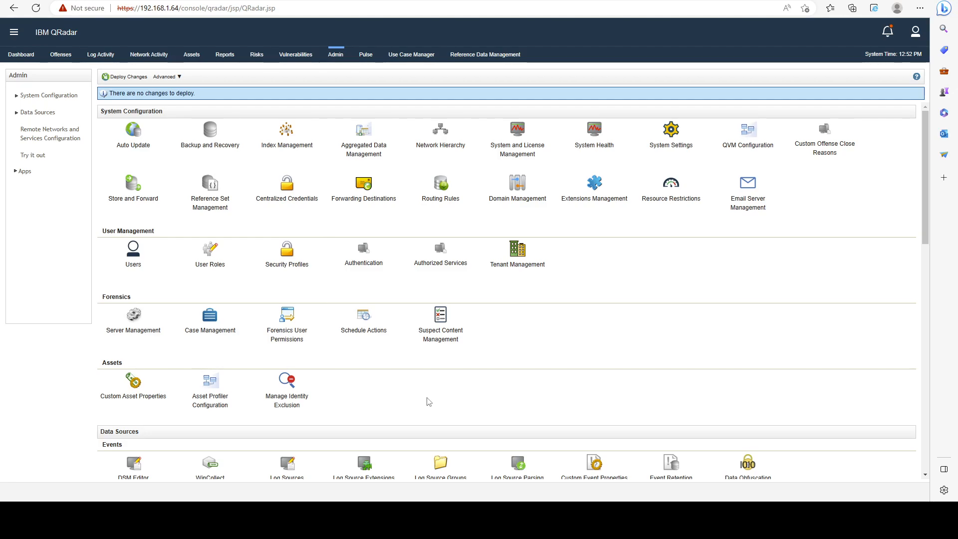
{"action": "mouse_move", "coordinate": [317, 426]}
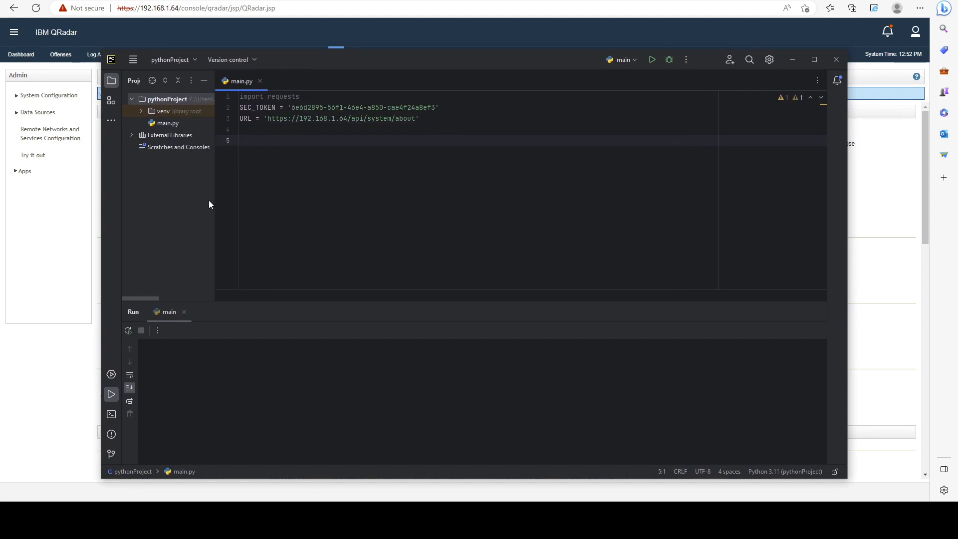
- Highlight the imported requests module and the SEC_TOKEN variable in main.py
{"action": "double_click", "coordinate": [283, 96]}
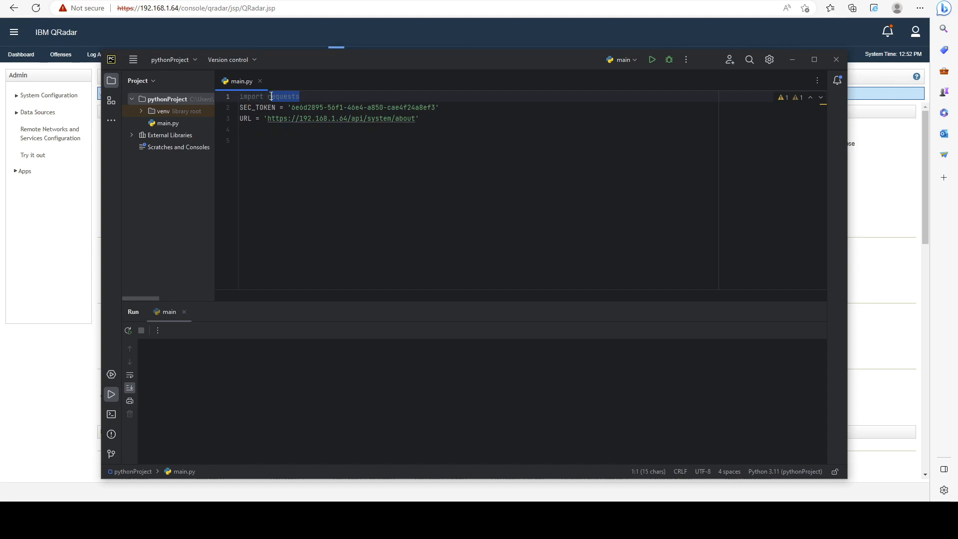
{"action": "left_click", "coordinate": [269, 96]}
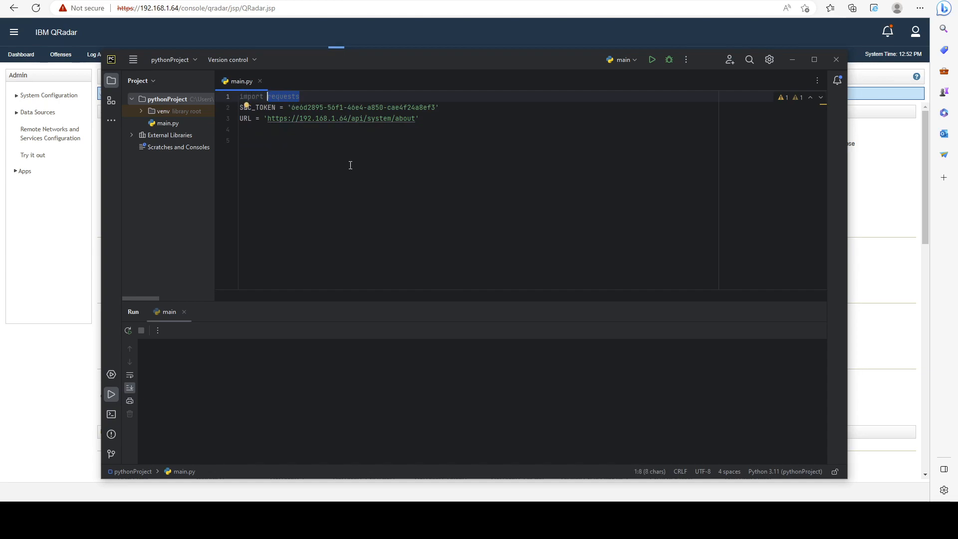
{"action": "left_click", "coordinate": [241, 107]}
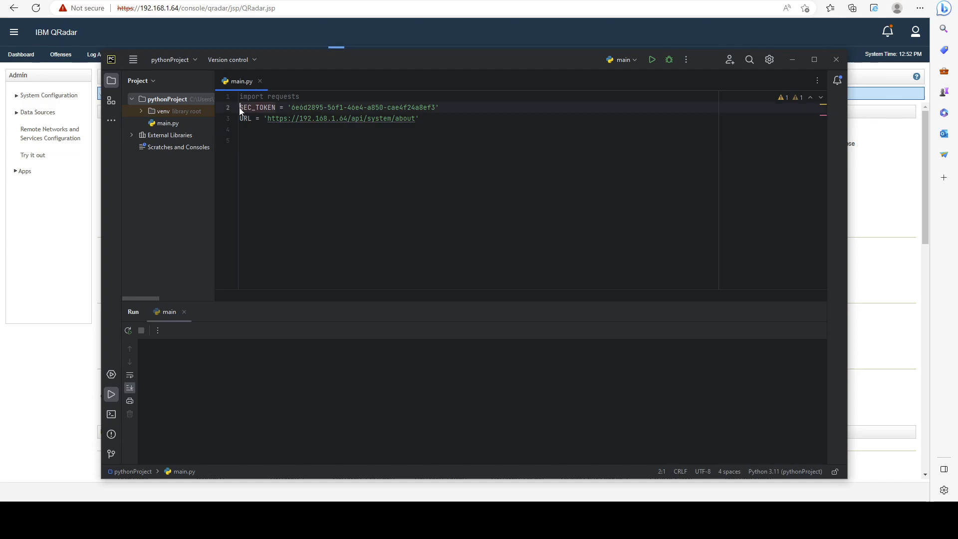
{"action": "double_click", "coordinate": [256, 107]}
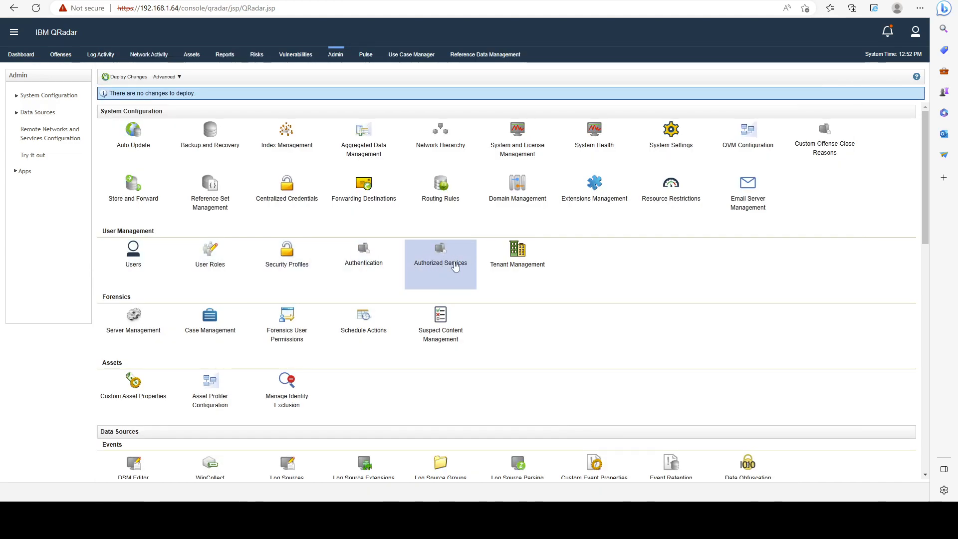
{"action": "left_click", "coordinate": [440, 253]}
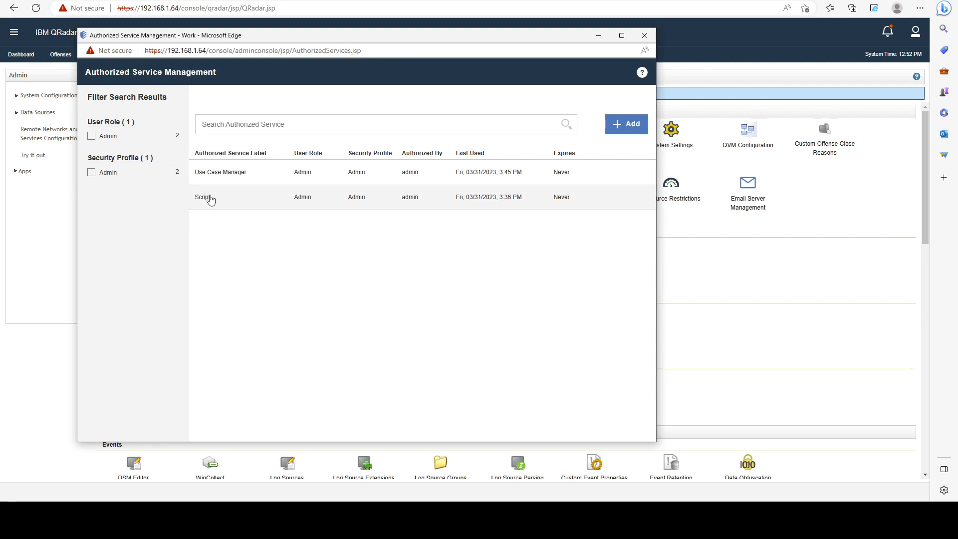
{"action": "mouse_move", "coordinate": [395, 195]}
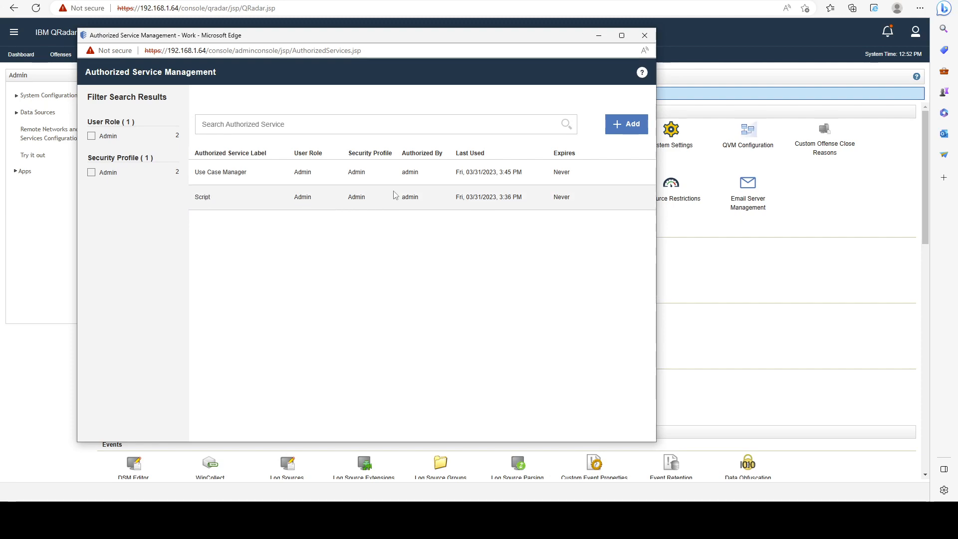
{"action": "mouse_move", "coordinate": [642, 35]}
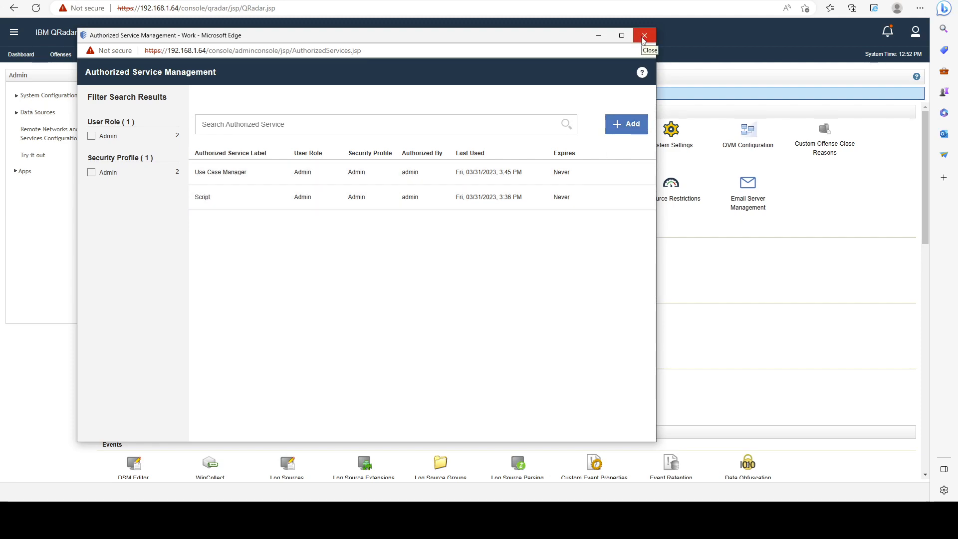
{"action": "left_click", "coordinate": [643, 34]}
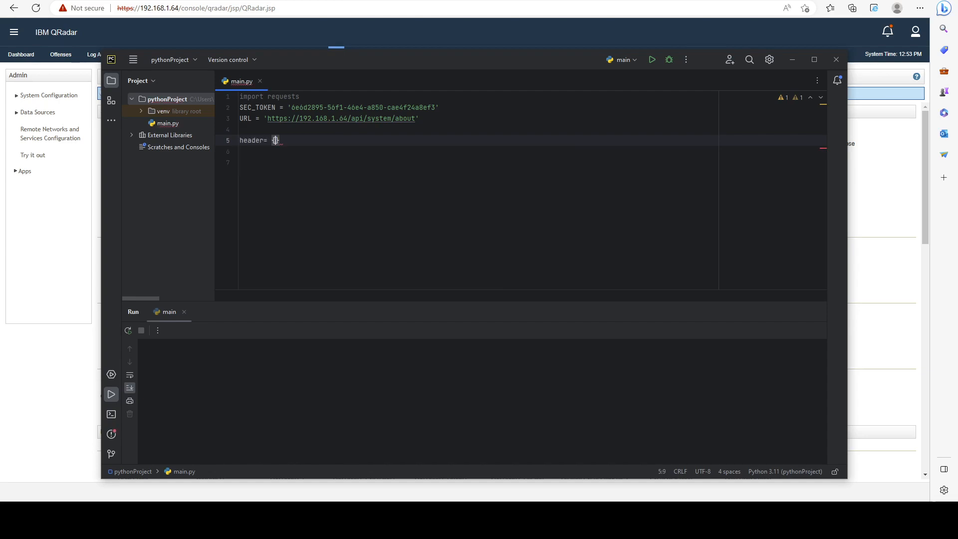
- Write header = {'SEC': SEC_TOKEN, 'Content-type': 'application/json', 'accept': 'application/json'}
{"action": "type", "text": "{"}
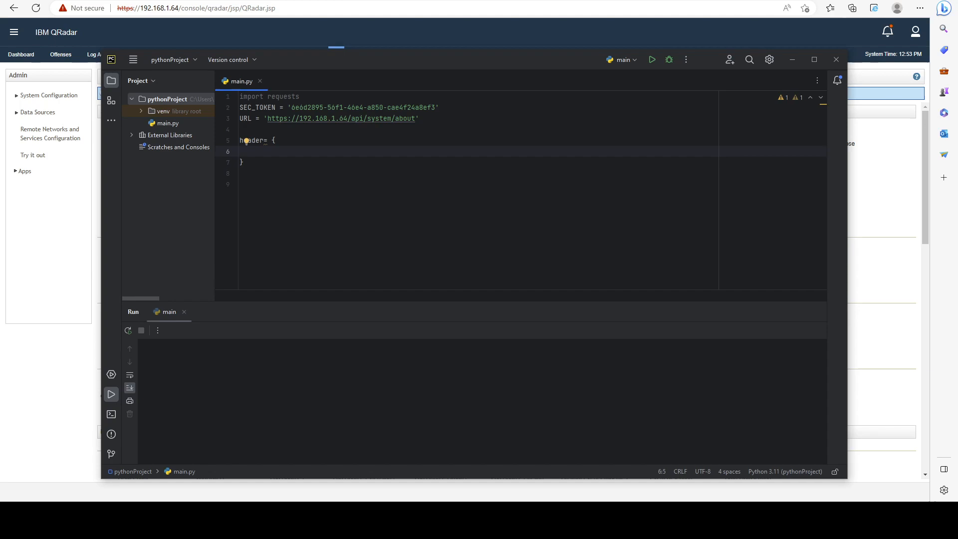
{"action": "type", "text": "'SEC':"}
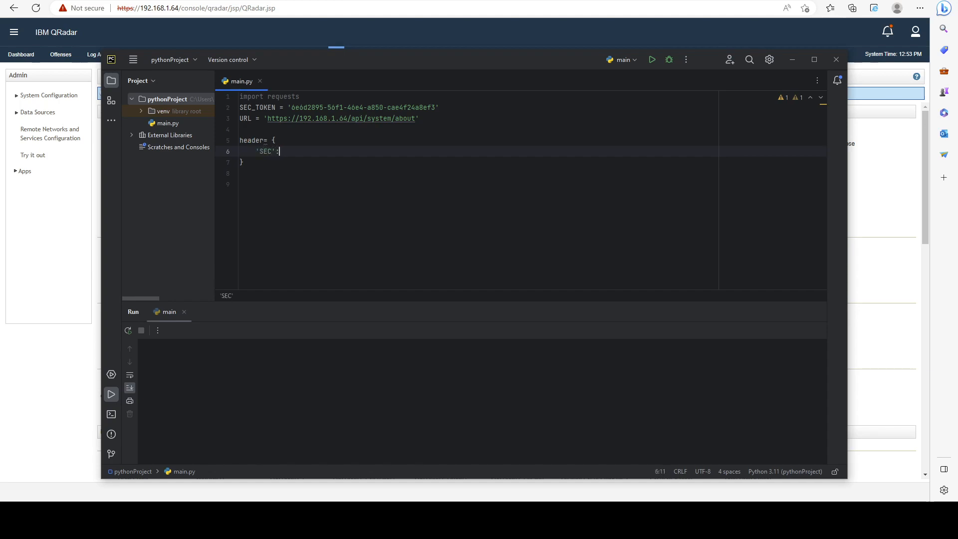
{"action": "type", "text": "SEC_TOKEN,"}
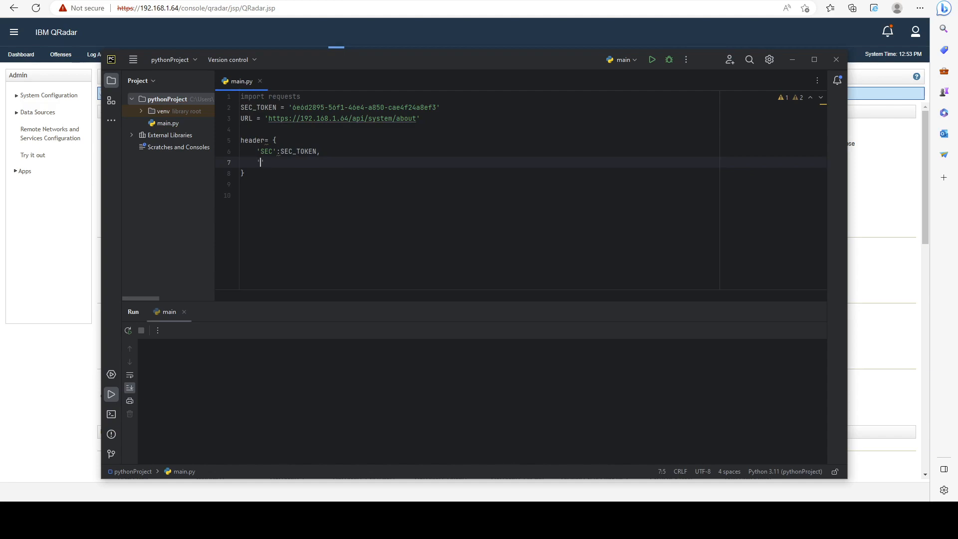
{"action": "type", "text": "'Content-T"}
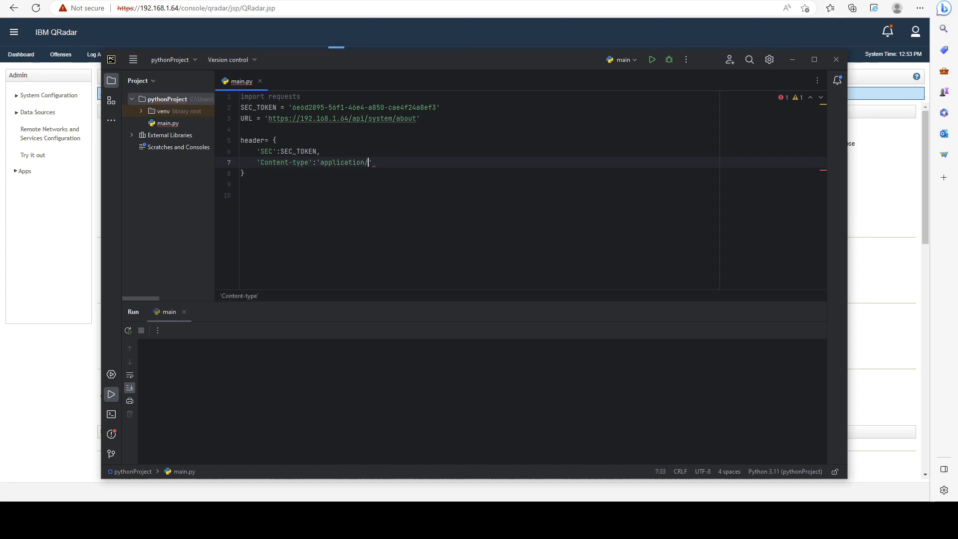
{"action": "type", "text": "json',"}
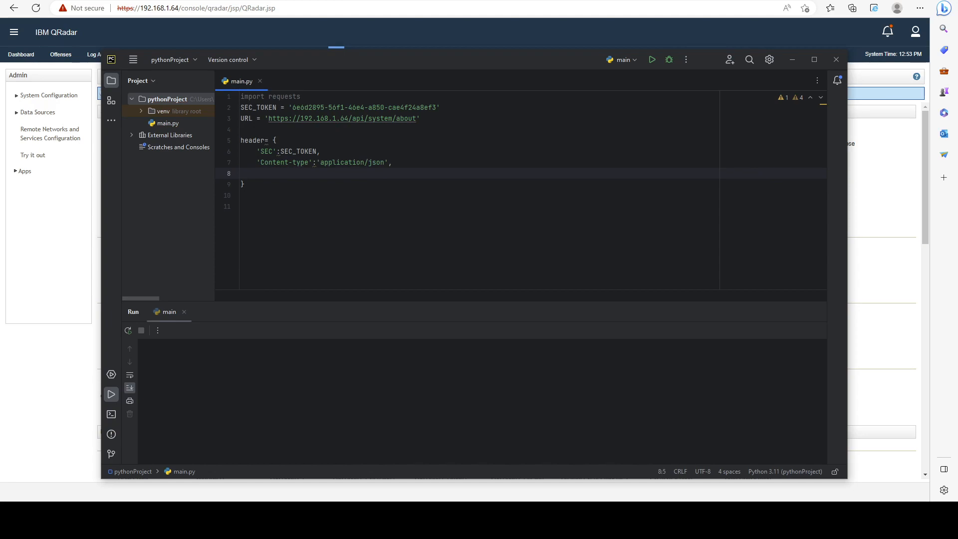
{"action": "type", "text": "'accept':'applic"}
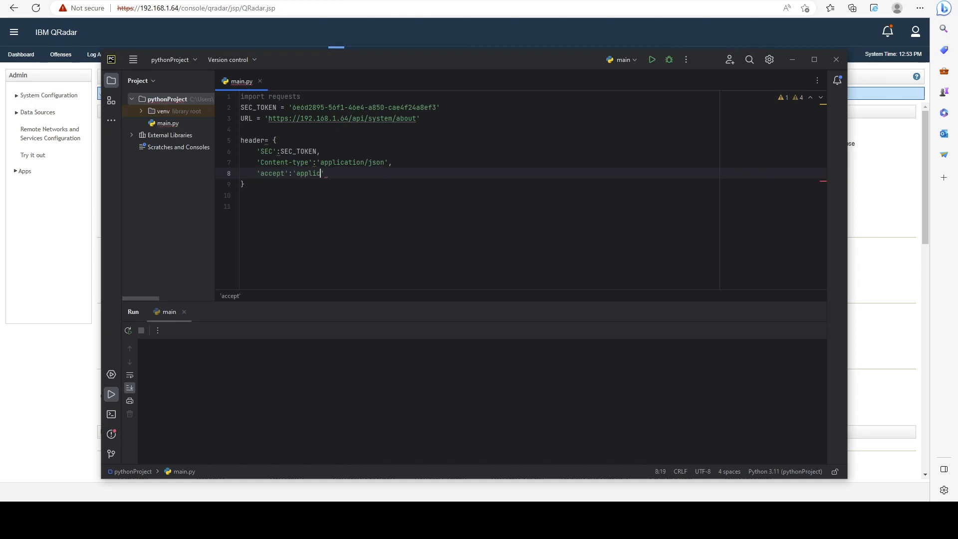
{"action": "type", "text": "ation/json"}
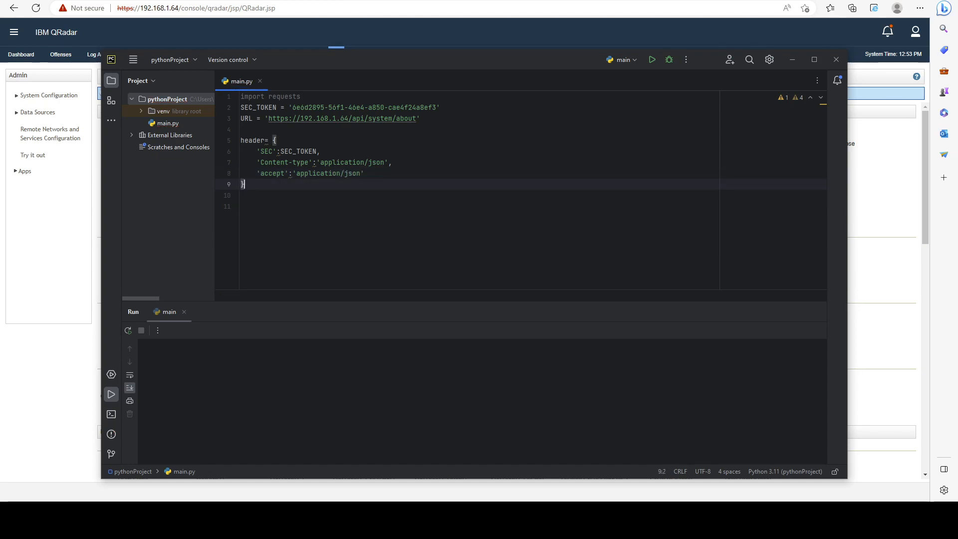
{"action": "key", "text": "Enter"}
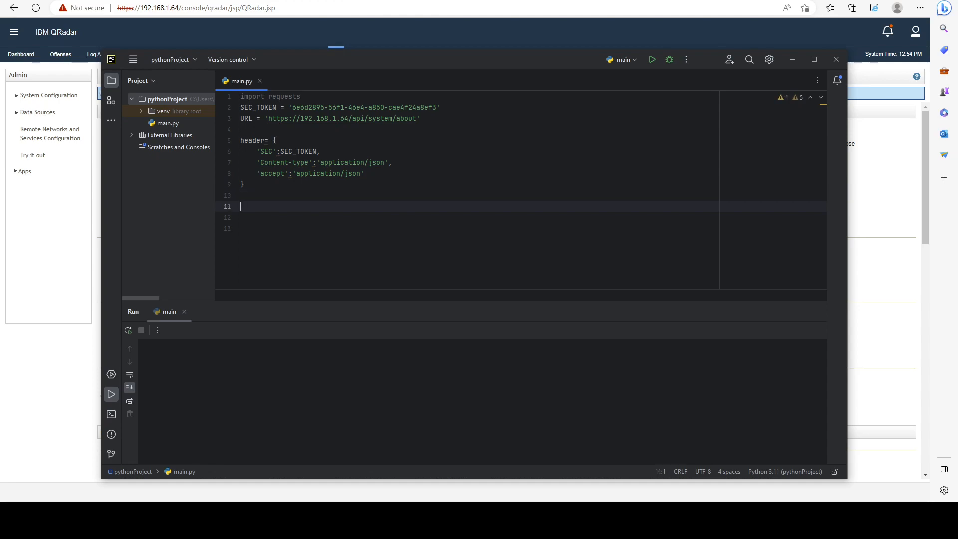
- Write r = requests.get(URL, headers=header, verify=False) on a new line
{"action": "type", "text": "r ="}
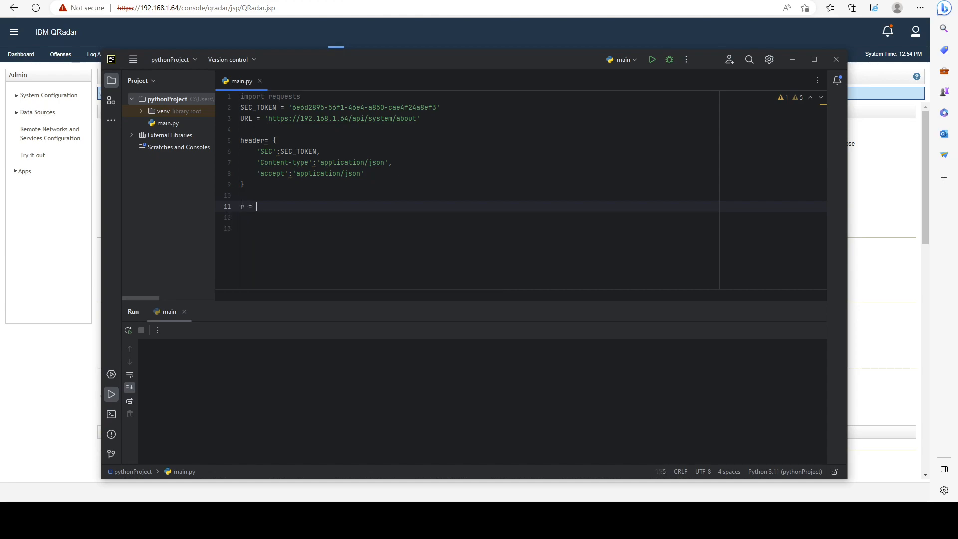
{"action": "type", "text": "requests.get"}
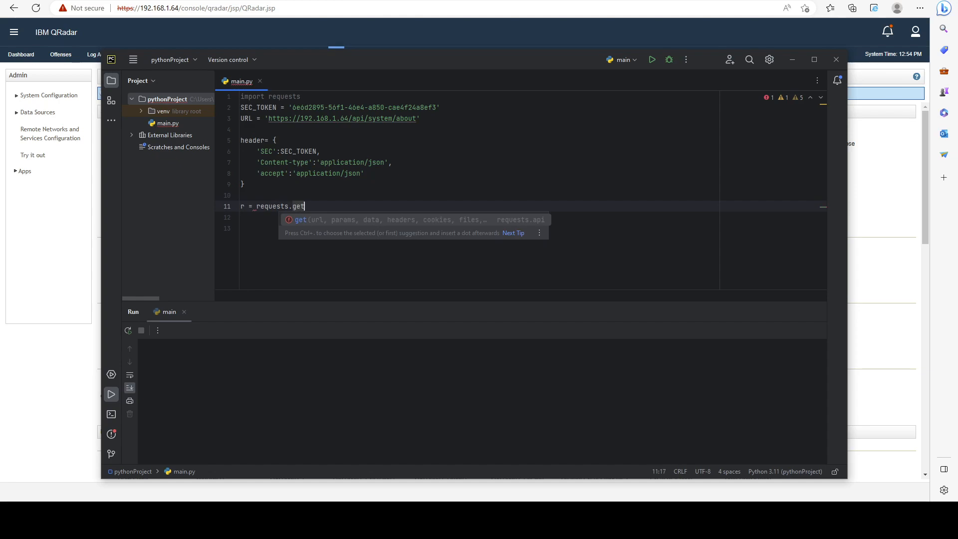
{"action": "type", "text": "()"}
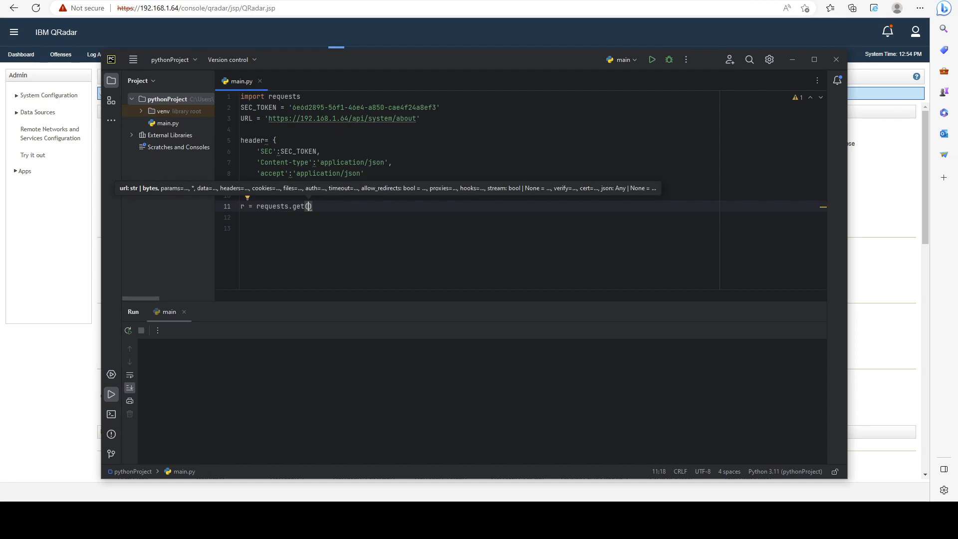
{"action": "type", "text": "URL,"}
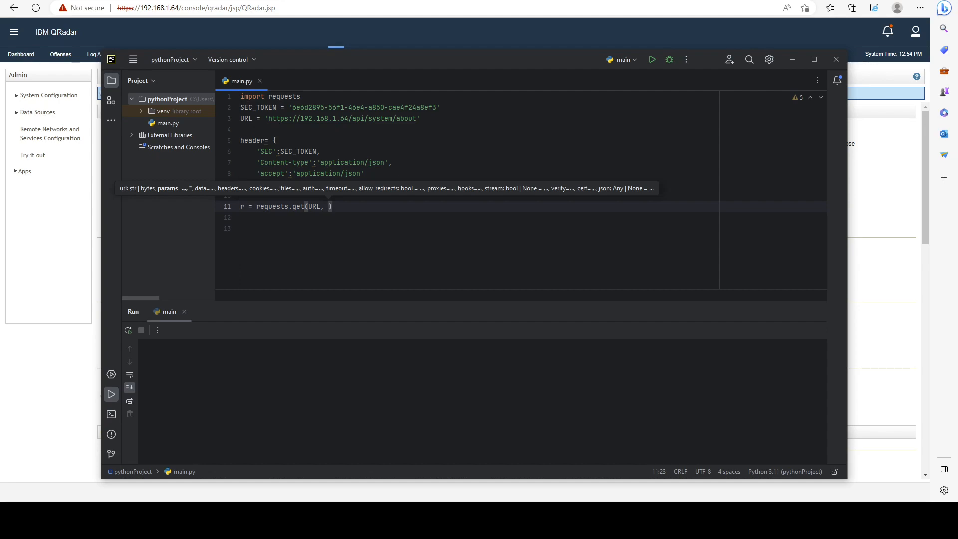
{"action": "type", "text": "headers=header"}
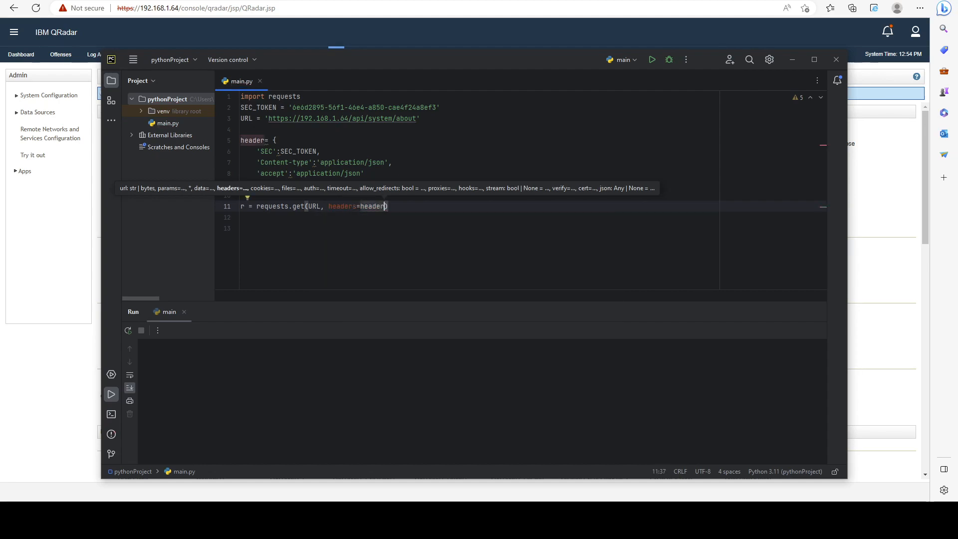
{"action": "type", "text": ", verify"}
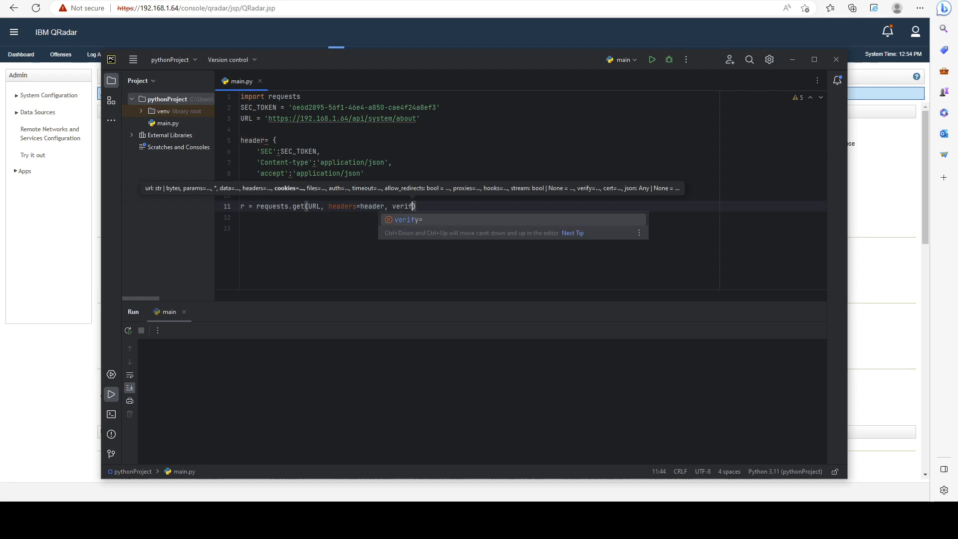
{"action": "type", "text": "=False"}
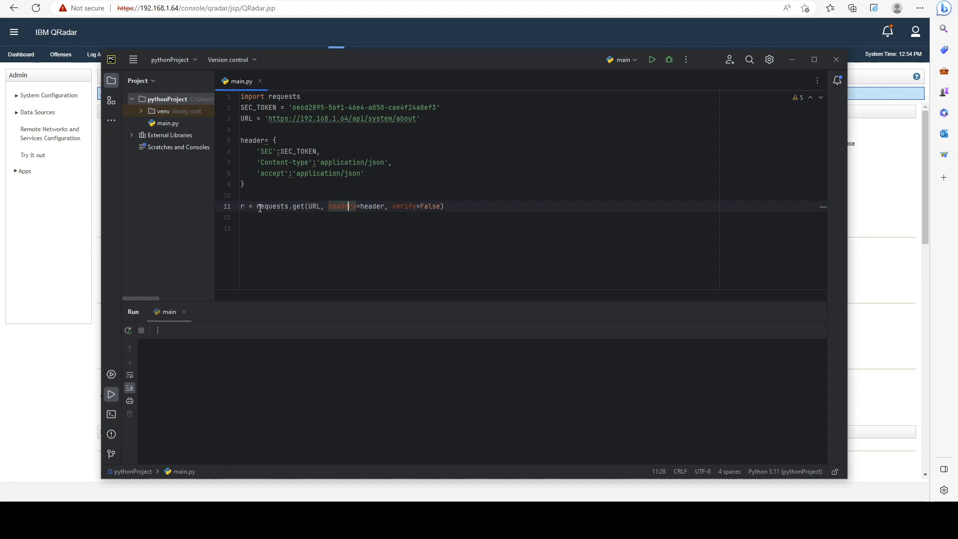
- Highlight the headers=header and verify=False arguments to explain them
{"action": "double_click", "coordinate": [278, 205]}
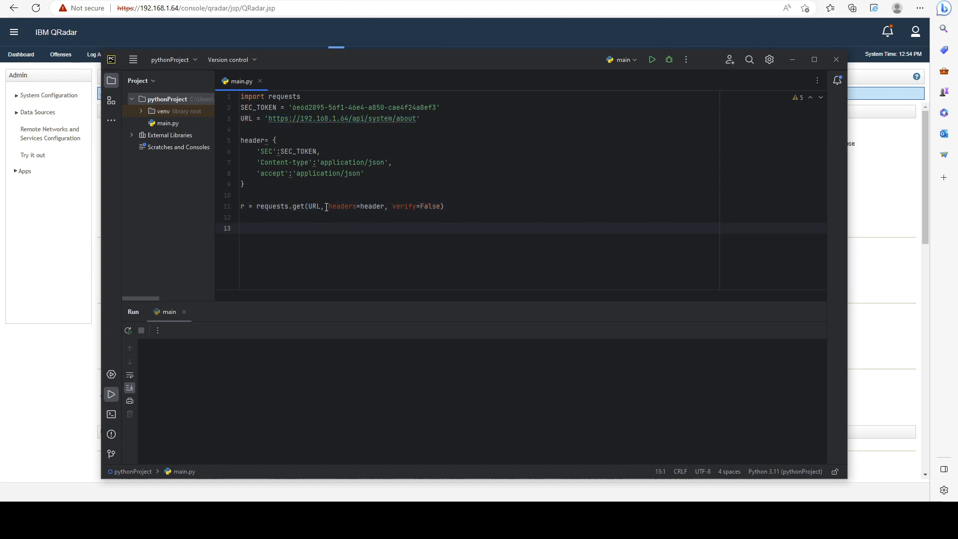
{"action": "double_click", "coordinate": [341, 205]}
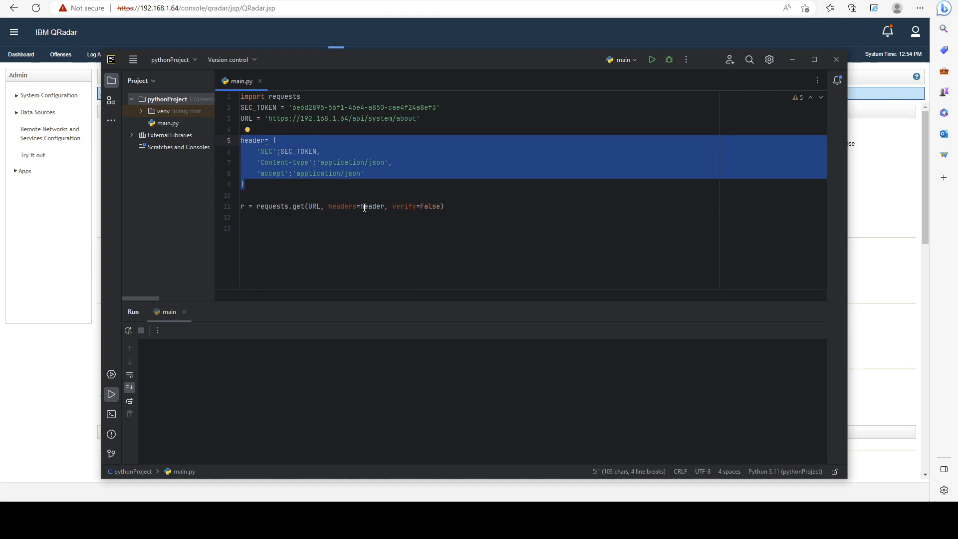
{"action": "left_click", "coordinate": [397, 205]}
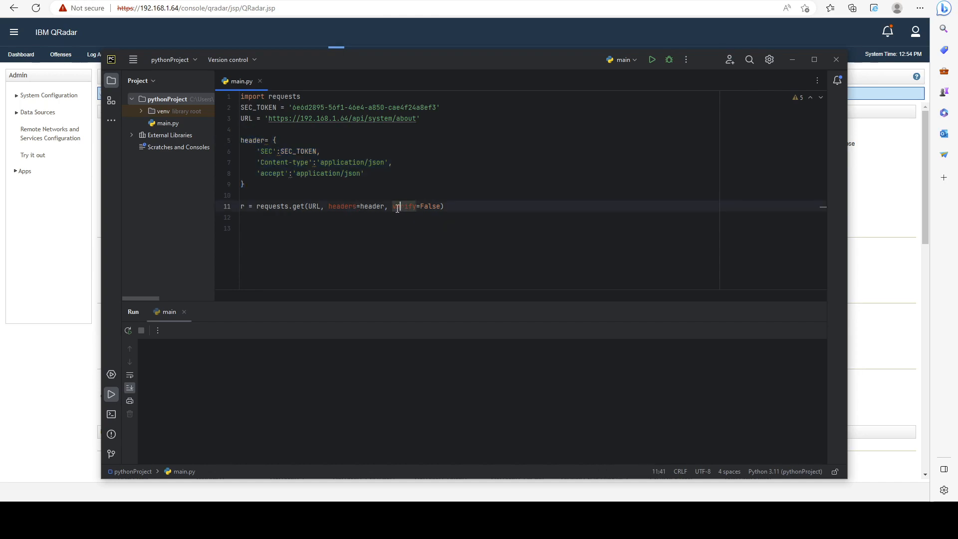
{"action": "double_click", "coordinate": [404, 205]}
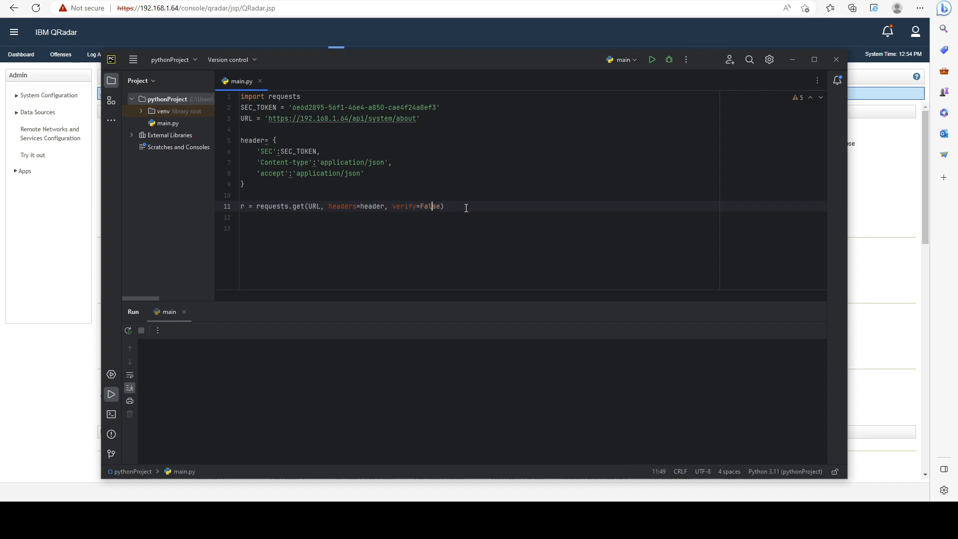
- Add print(r.json()), run the script, and highlight release_name 7.5.0 UpdatePackage 4 and external_version in the output
{"action": "type", "text": "print("}
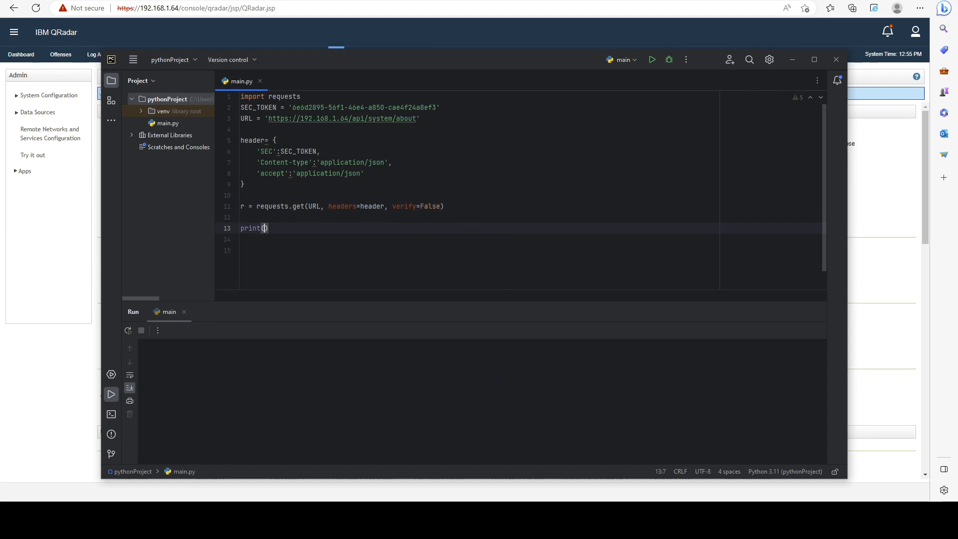
{"action": "type", "text": "r.json()"}
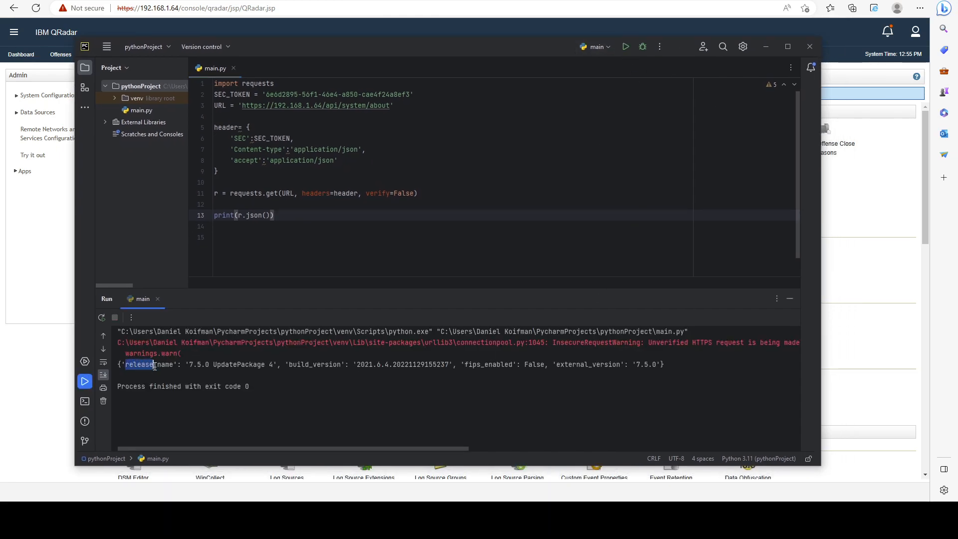
{"action": "left_click_drag", "start_coordinate": [156, 365], "coordinate": [336, 364]}
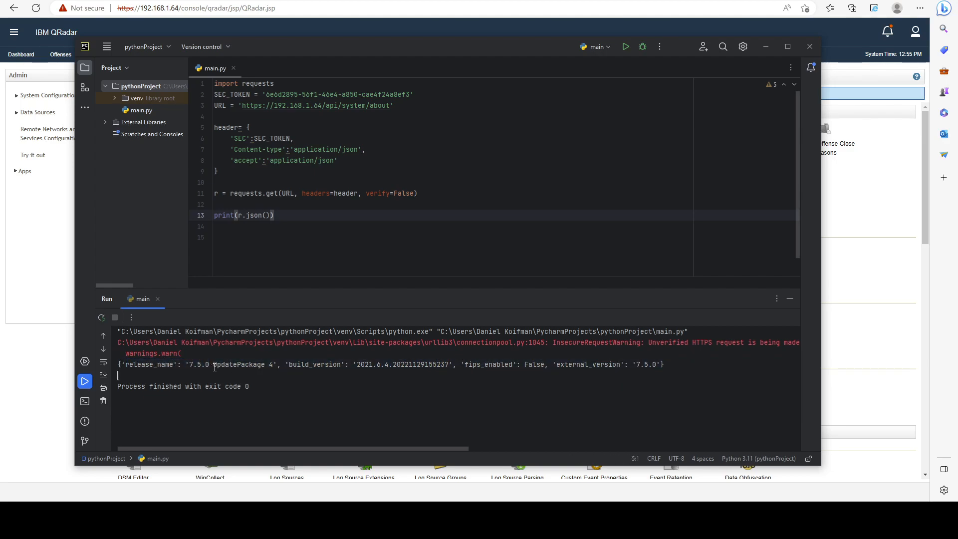
{"action": "double_click", "coordinate": [243, 364]}
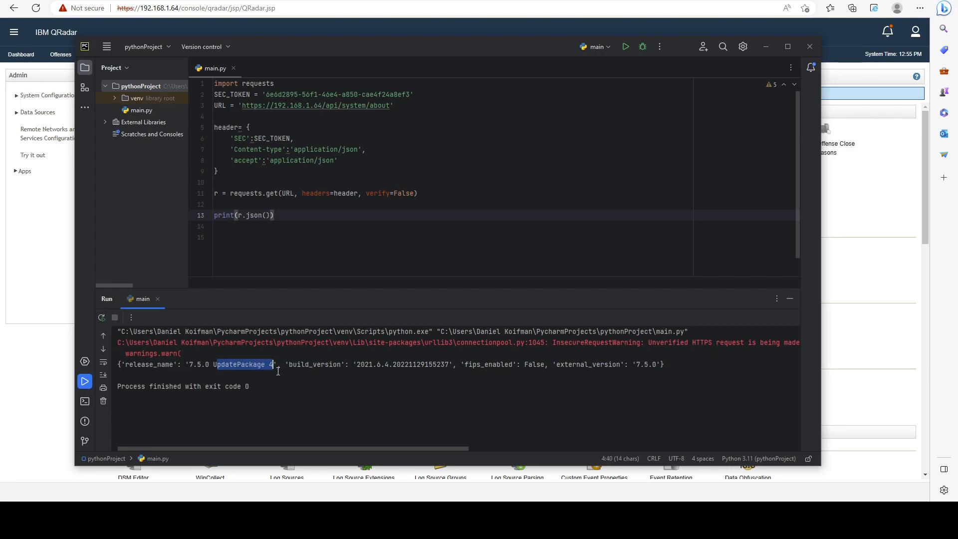
{"action": "double_click", "coordinate": [314, 364]}
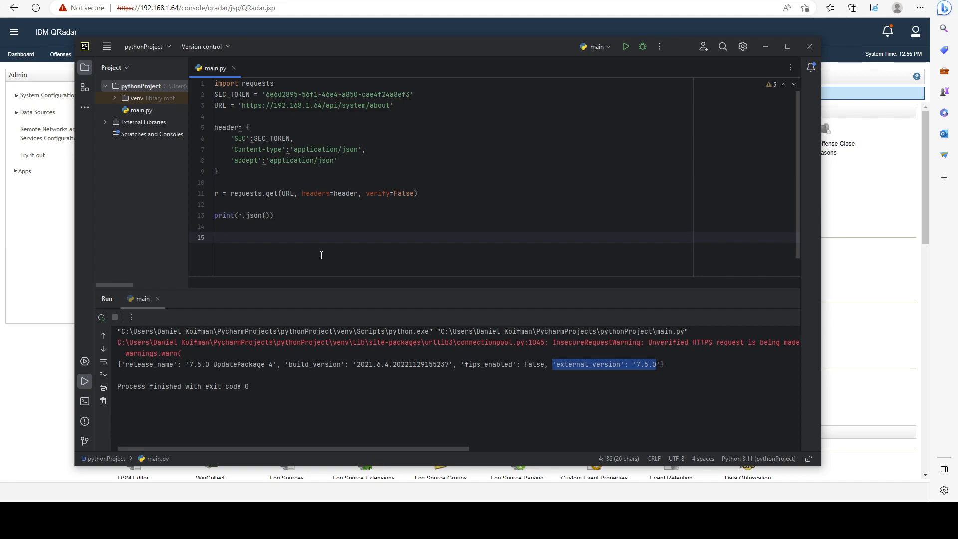
{"action": "mouse_move", "coordinate": [330, 285]}
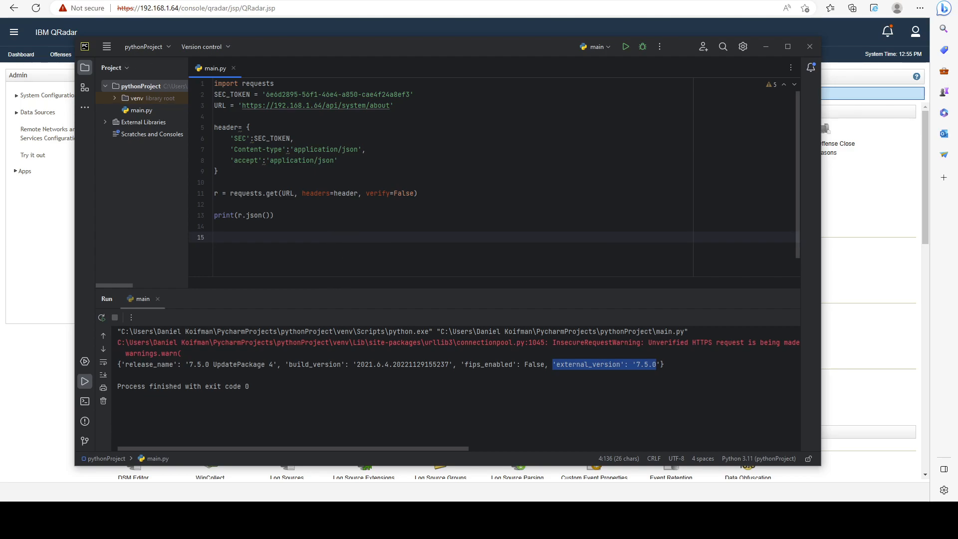
{"action": "mouse_move", "coordinate": [342, 106]}
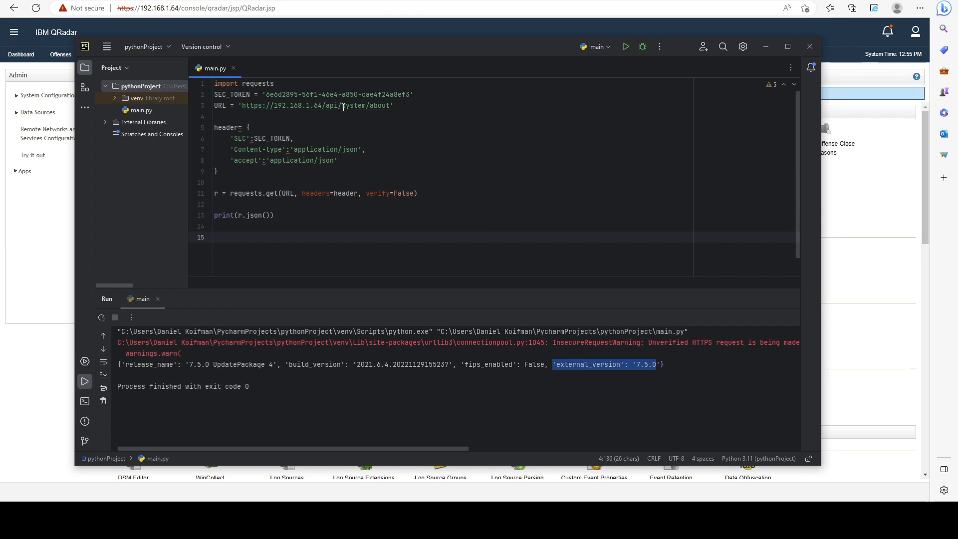
- Change the URL path from system/about to analytics/rules
{"action": "double_click", "coordinate": [354, 104]}
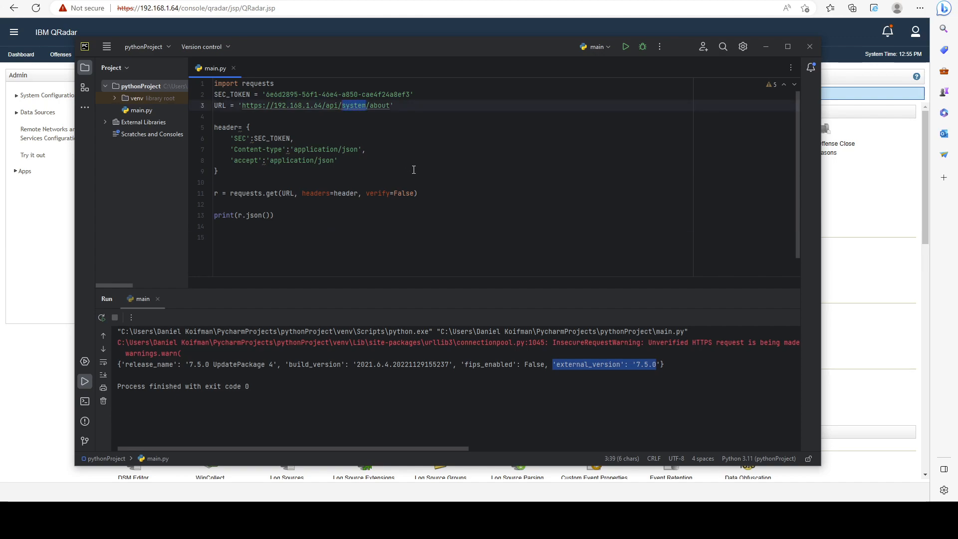
{"action": "type", "text": "analyt"}
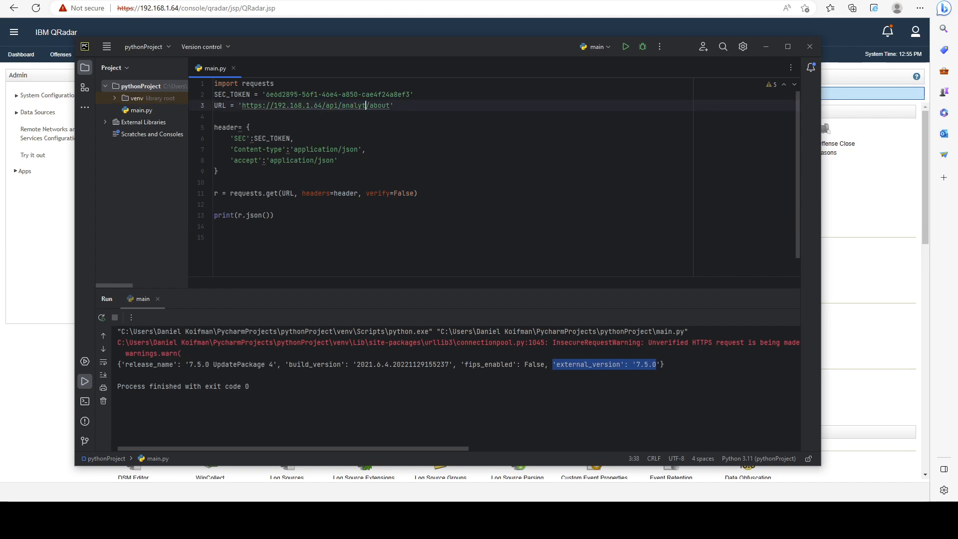
{"action": "double_click", "coordinate": [387, 105]}
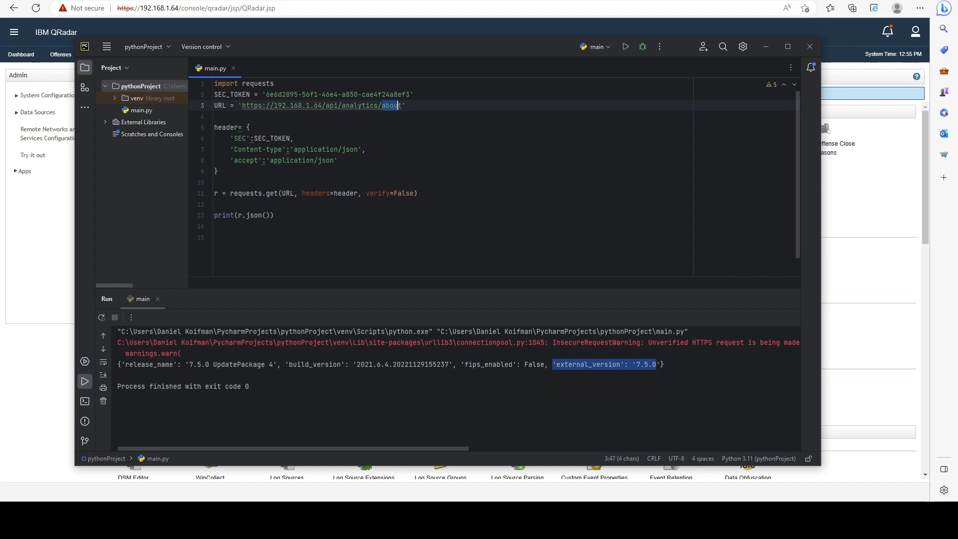
{"action": "type", "text": "rules"}
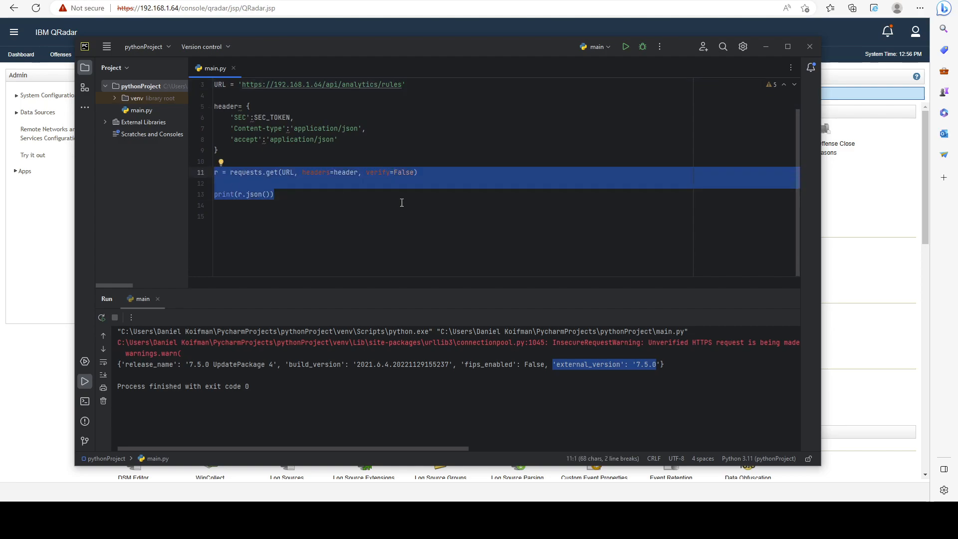
- Write a for rule in r.json(): loop with an indented print(rule['name'])
{"action": "type", "text": "for"}
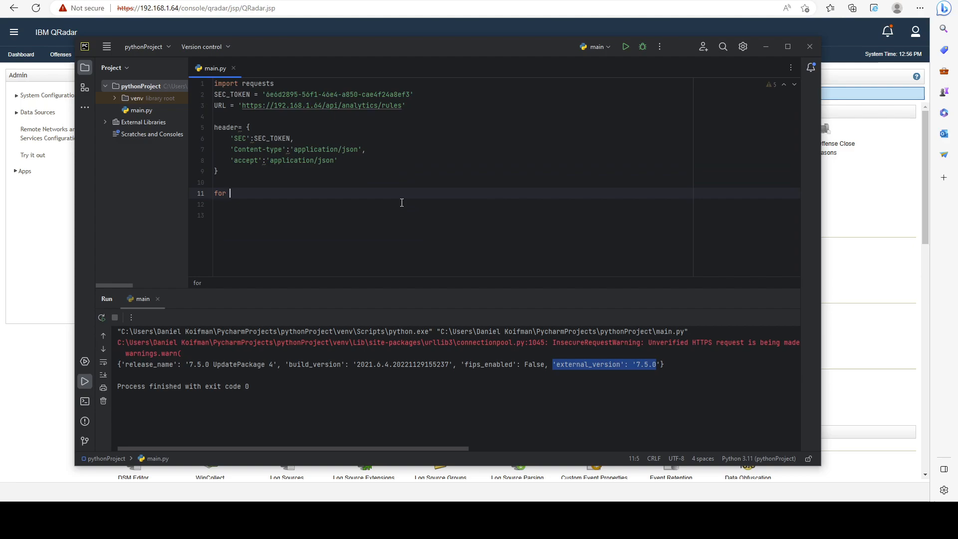
{"action": "type", "text": "_rule"}
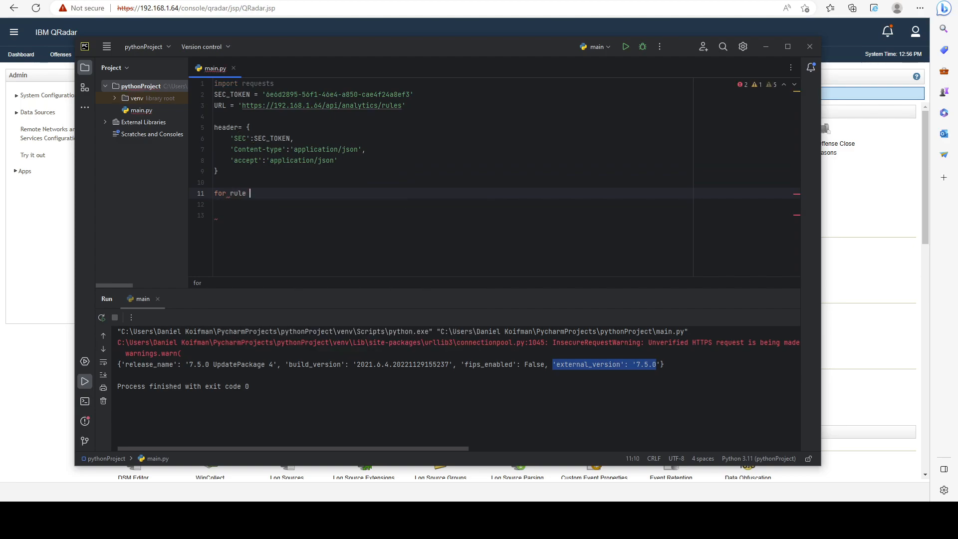
{"action": "type", "text": "in r.json():"}
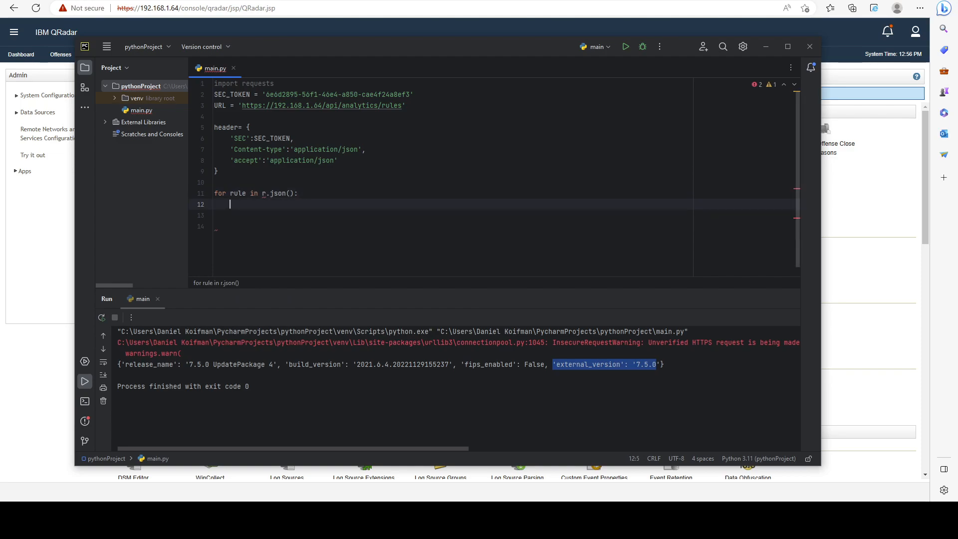
{"action": "type", "text": "print("}
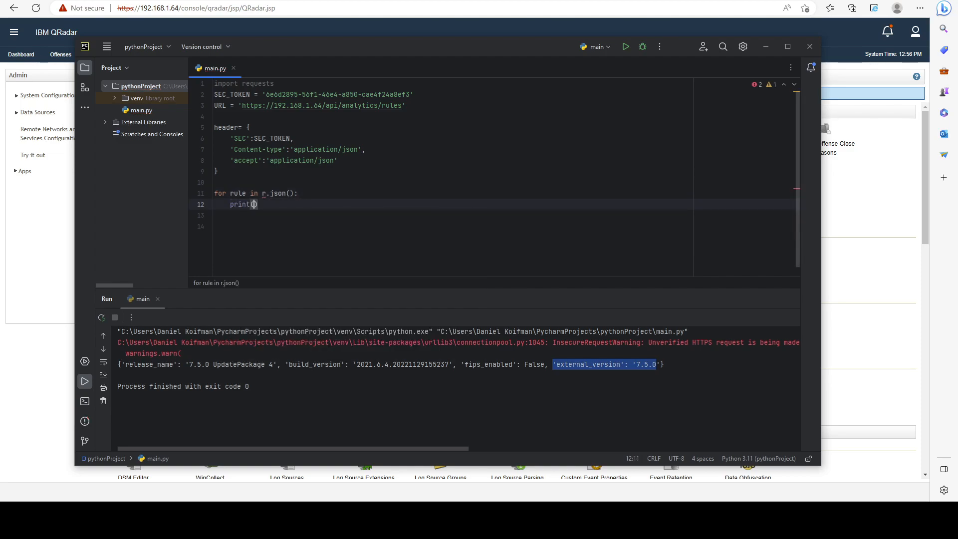
{"action": "type", "text": "rule"}
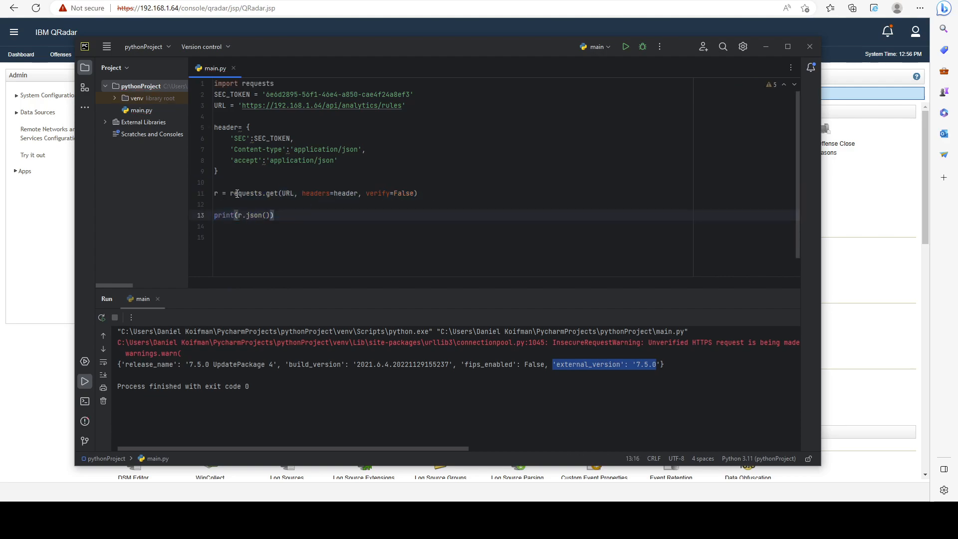
- Highlight the loop variable rule, the response r, and the 'name' key to explain the loop
{"action": "triple_click", "coordinate": [243, 215]}
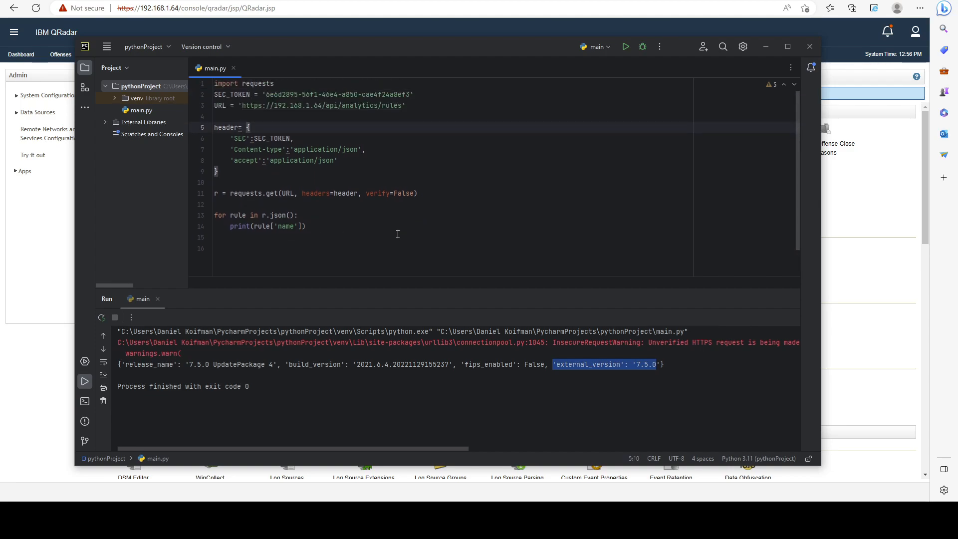
{"action": "mouse_move", "coordinate": [336, 212]}
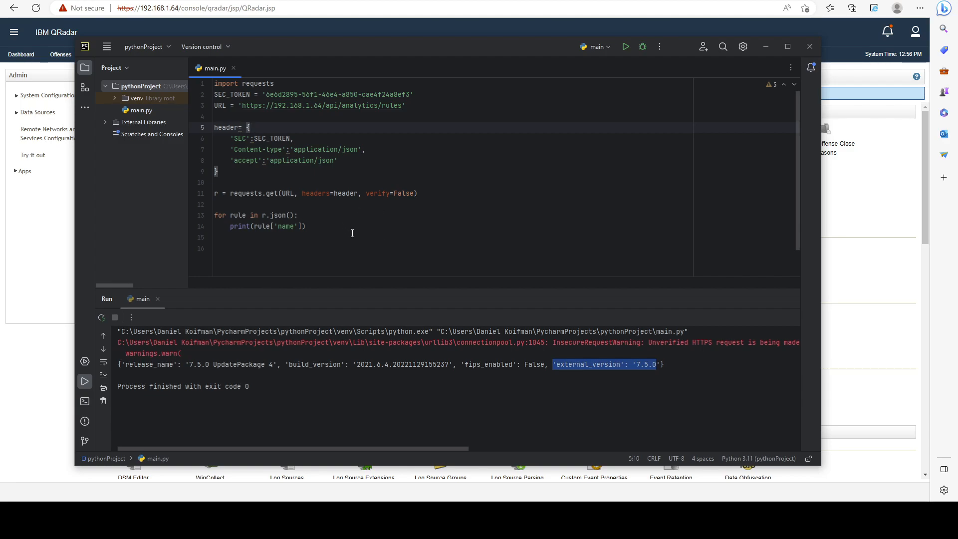
{"action": "mouse_move", "coordinate": [434, 233]}
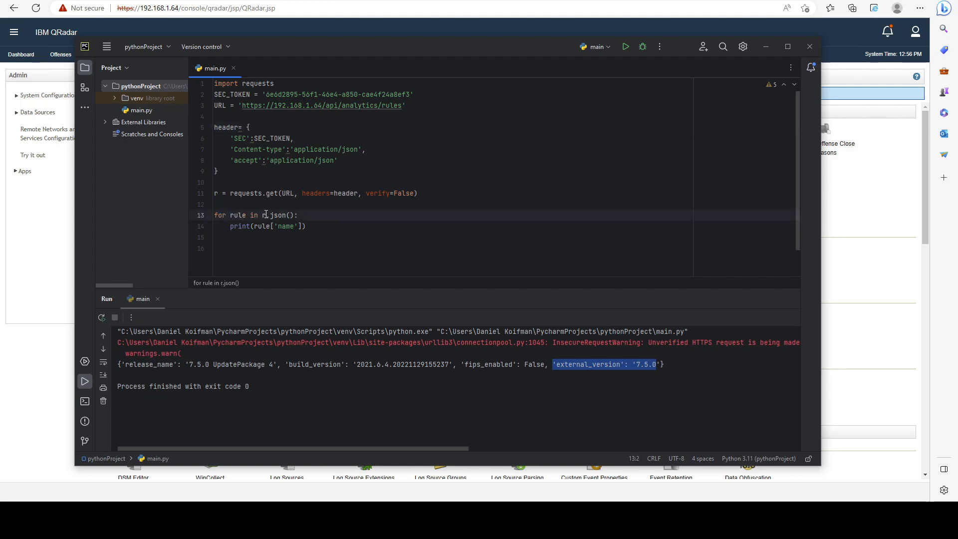
{"action": "double_click", "coordinate": [238, 215]}
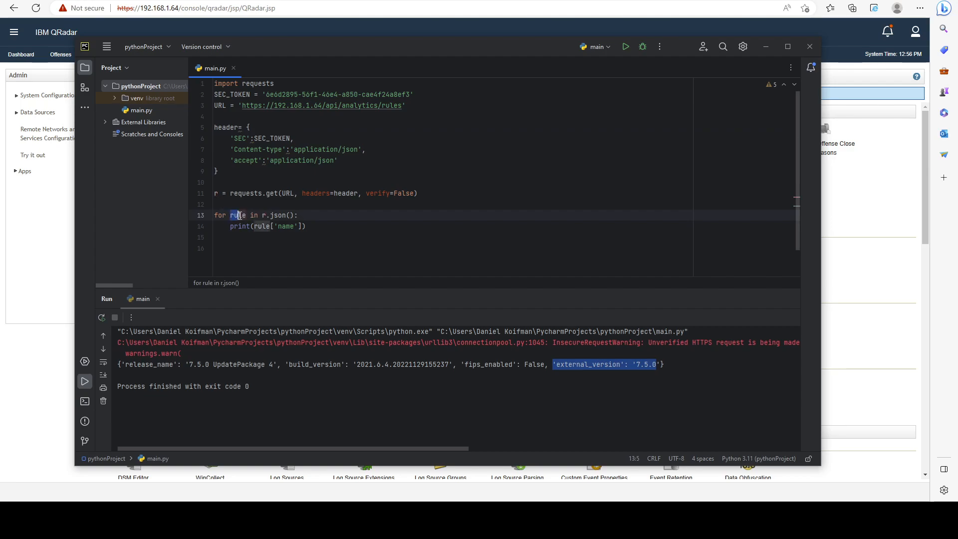
{"action": "left_click", "coordinate": [255, 226]}
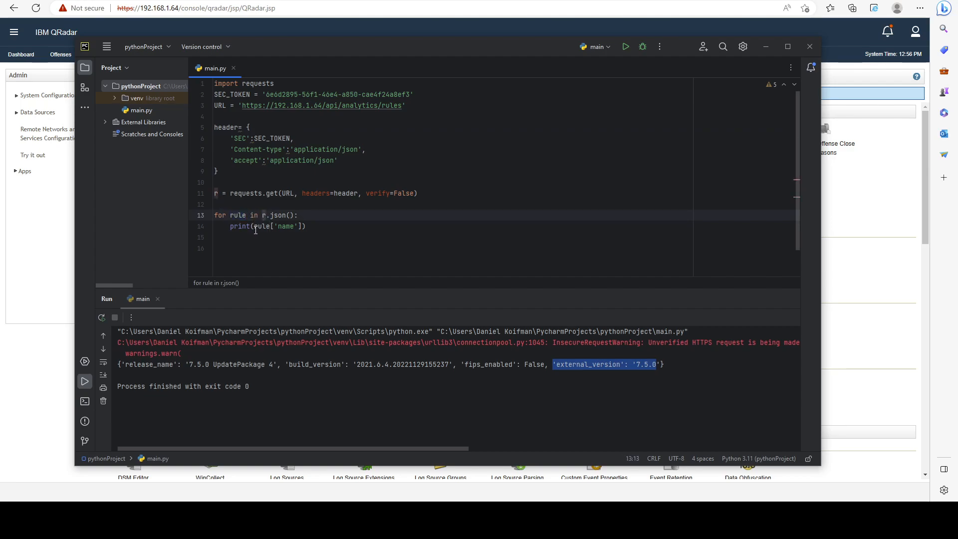
{"action": "double_click", "coordinate": [285, 226]}
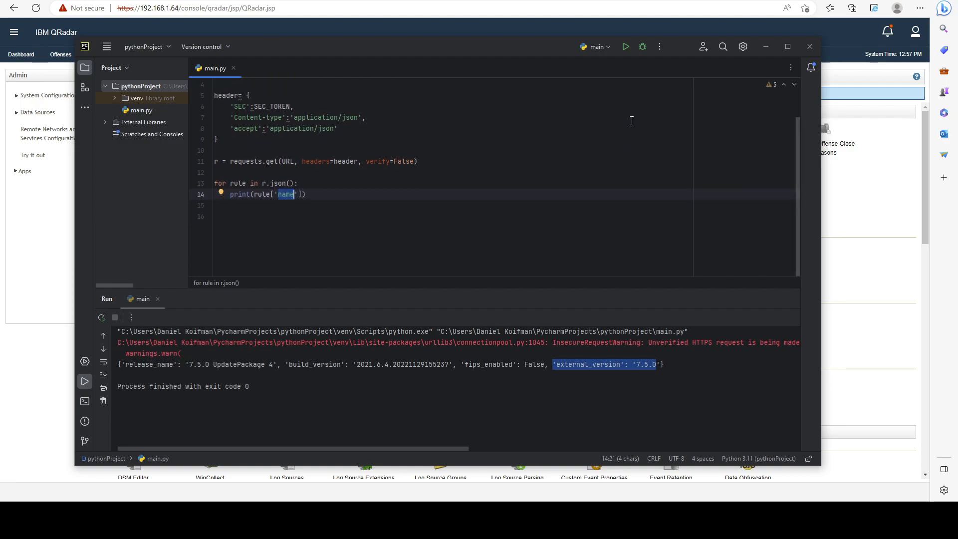
- Run main.py and scroll through the printed QRadar rule names in the Run panel
{"action": "left_click", "coordinate": [625, 47]}
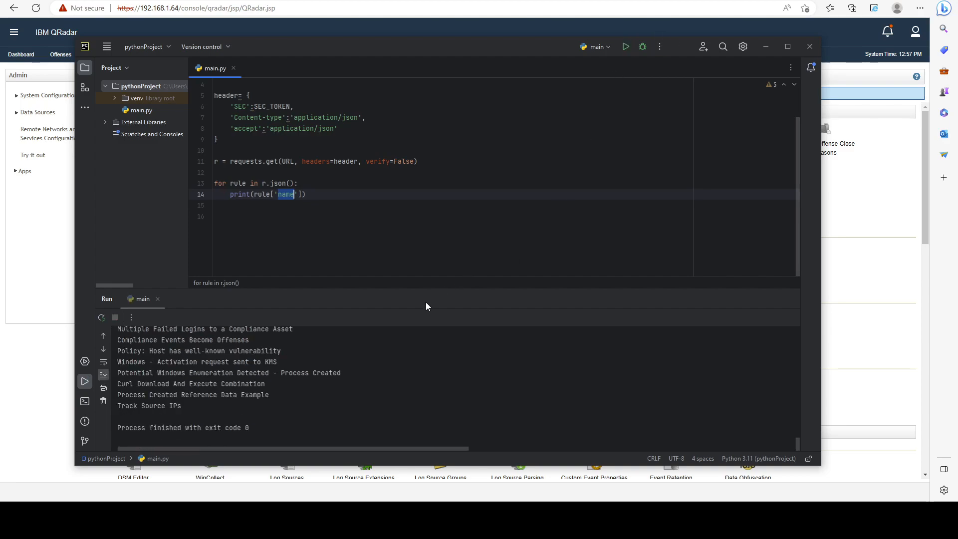
{"action": "left_click", "coordinate": [148, 406]}
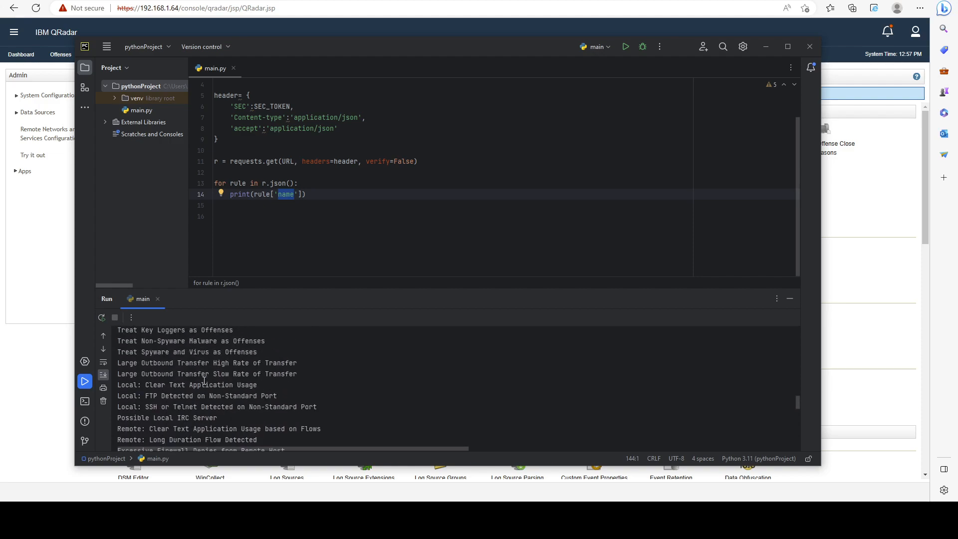
{"action": "scroll", "scroll_direction": "down", "scroll_amount": 3}
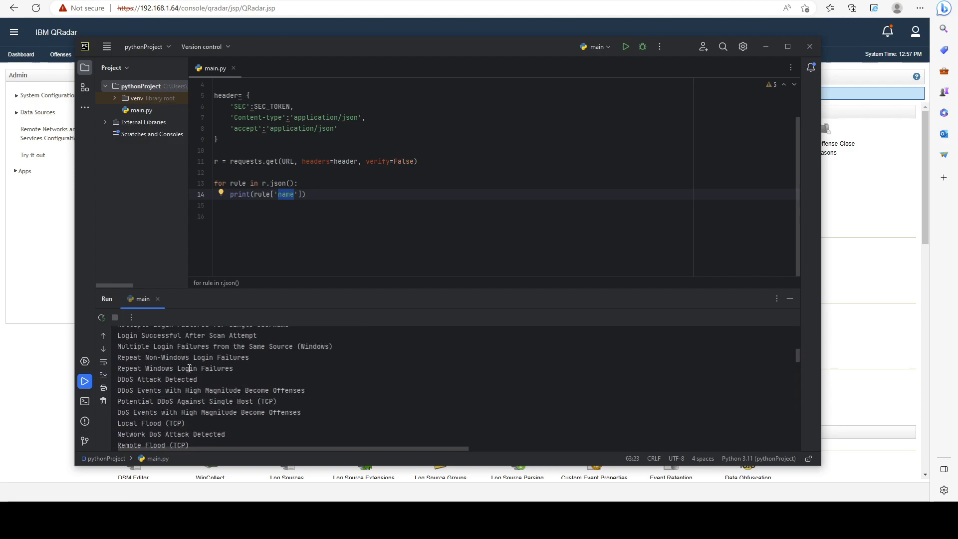
{"action": "scroll", "scroll_direction": "down", "scroll_amount": 3}
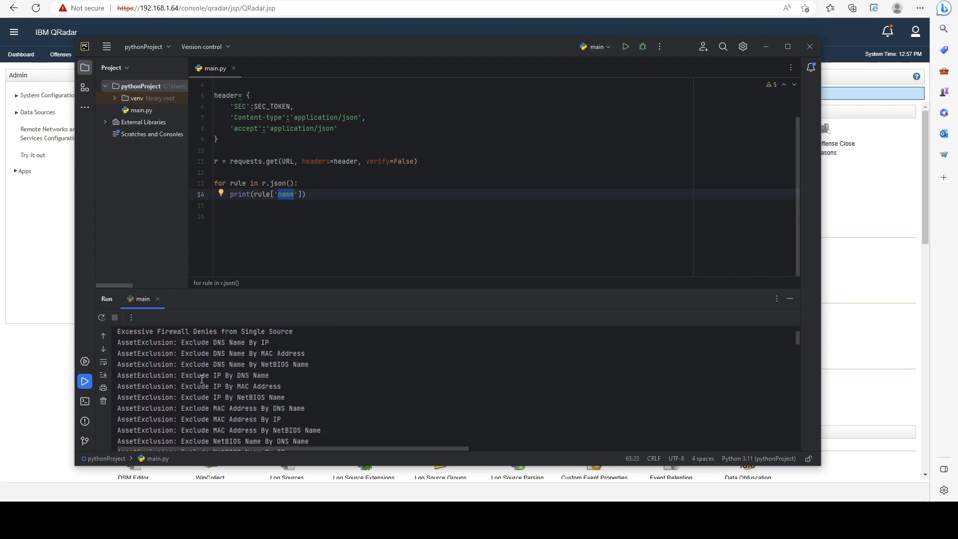
{"action": "left_click", "coordinate": [624, 47]}
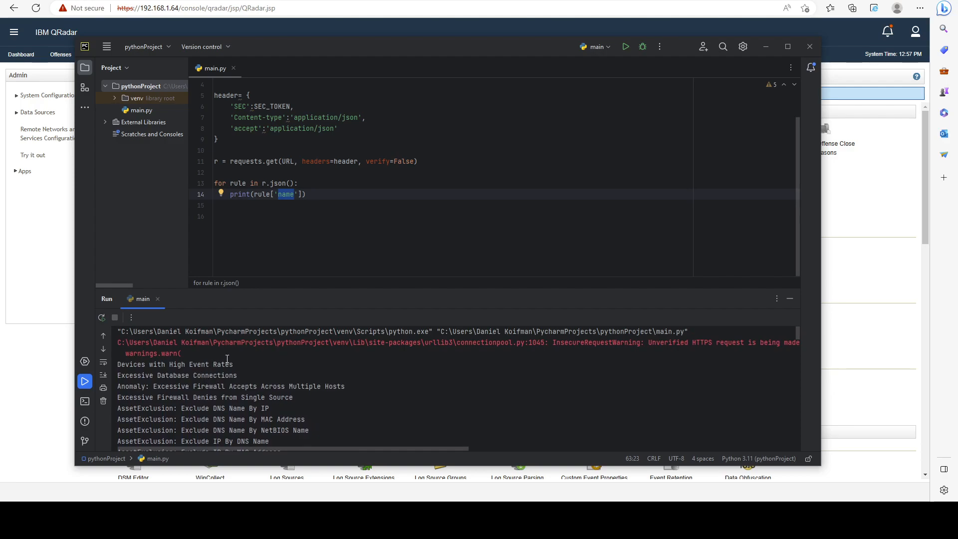
{"action": "scroll", "scroll_direction": "down", "scroll_amount": 3}
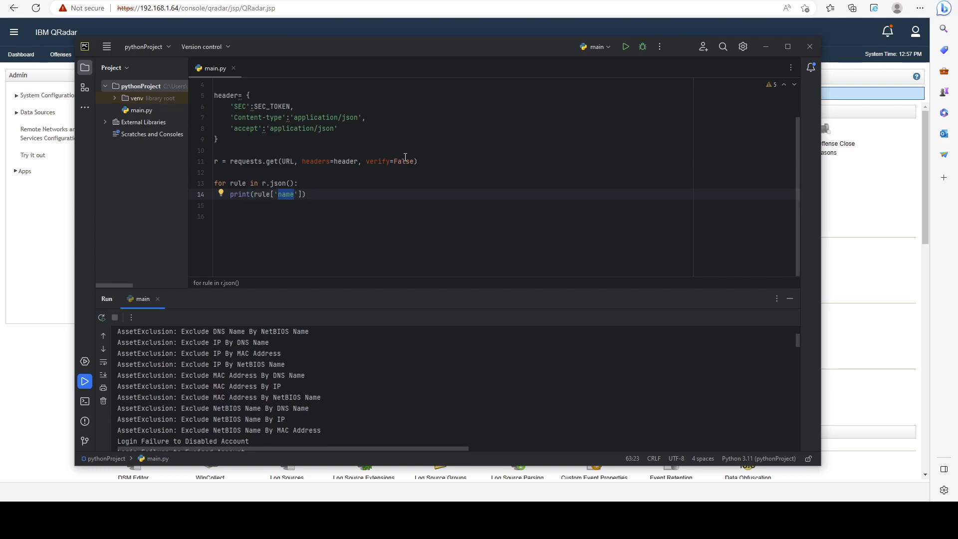
{"action": "scroll", "scroll_direction": "down", "scroll_amount": 3}
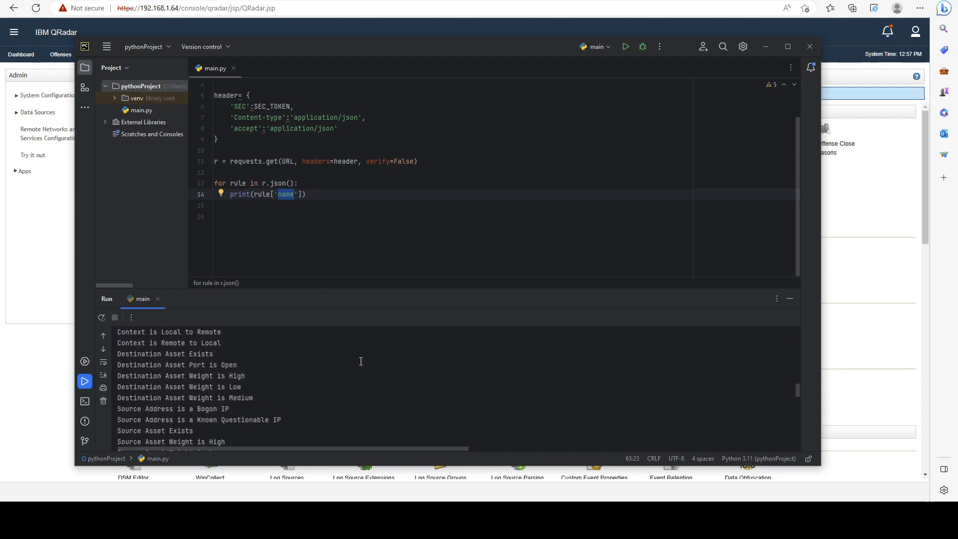
{"action": "scroll", "scroll_direction": "down", "scroll_amount": 3}
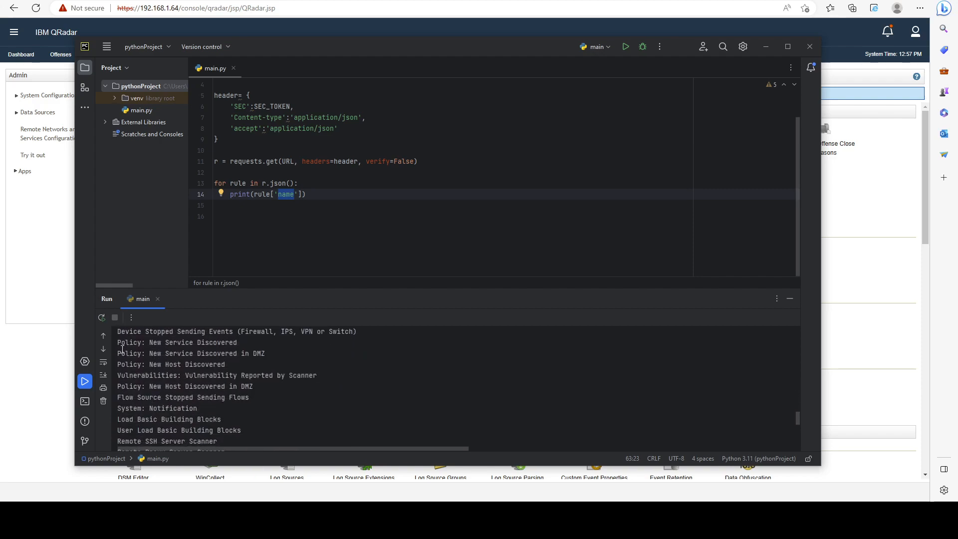
{"action": "triple_click", "coordinate": [190, 353]}
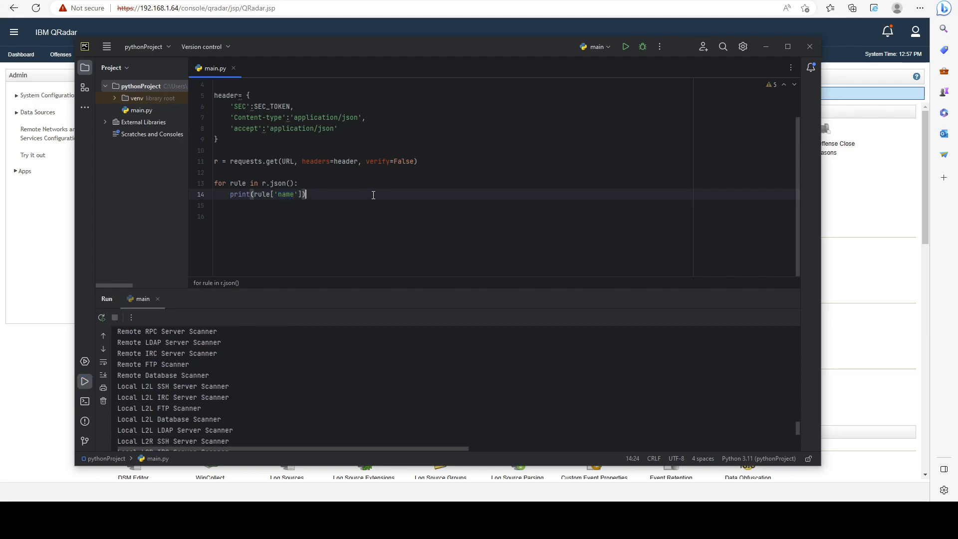
- Add enabled_count = 0 and disabled_count = 0 counters
{"action": "type", "text": "enabled"}
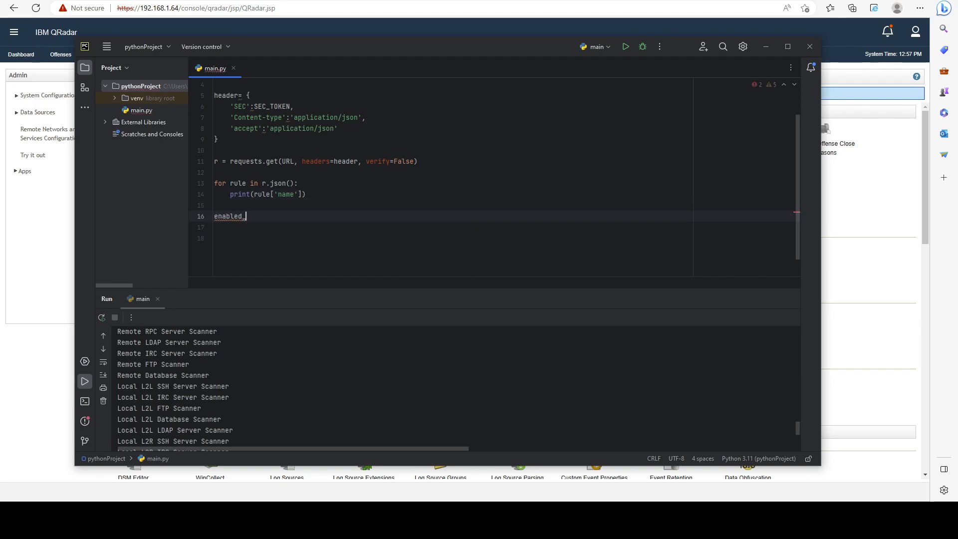
{"action": "type", "text": "_count ="}
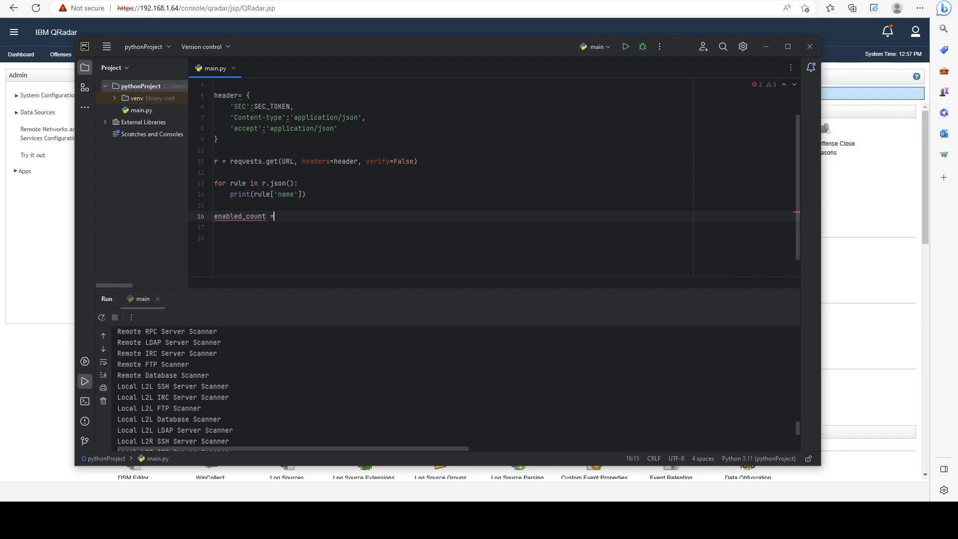
{"action": "type", "text": "0"}
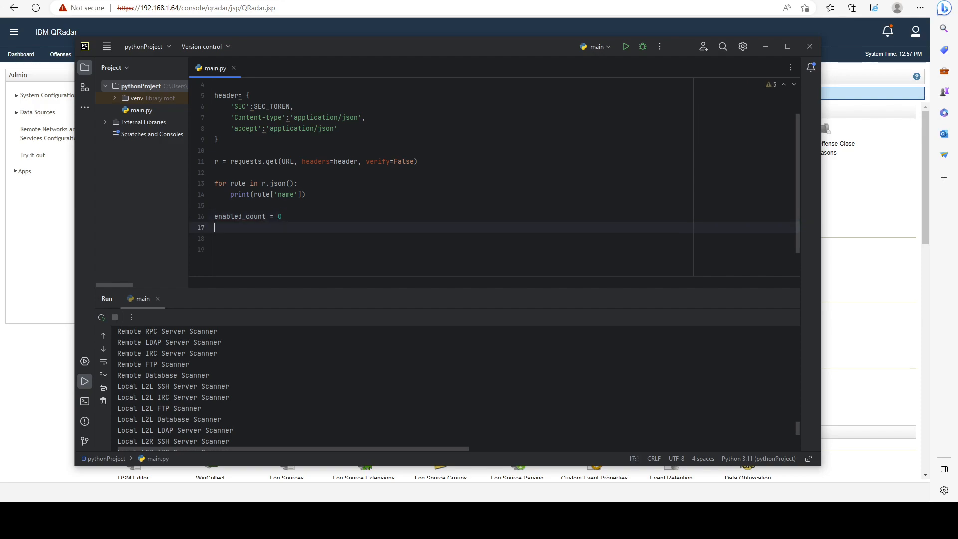
{"action": "type", "text": "disabled"}
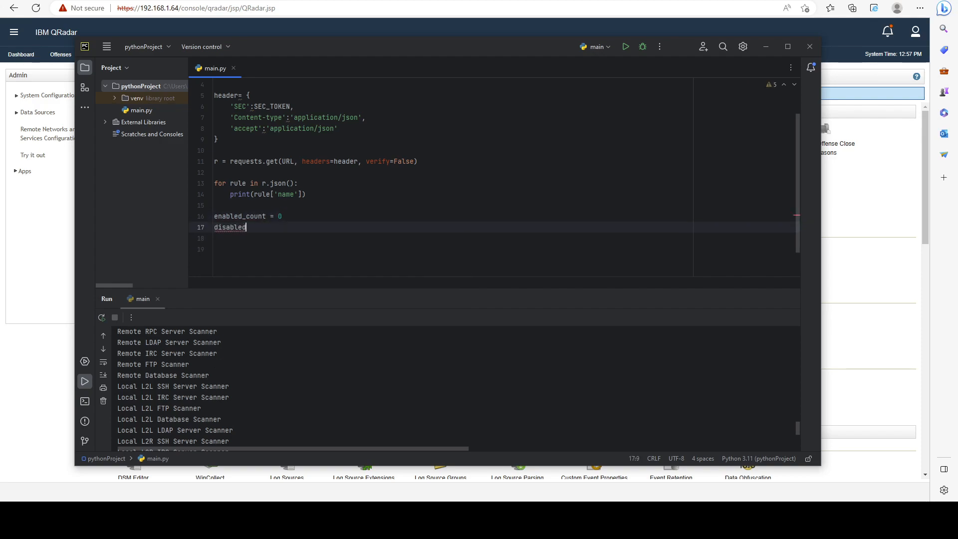
{"action": "type", "text": "_count = 0"}
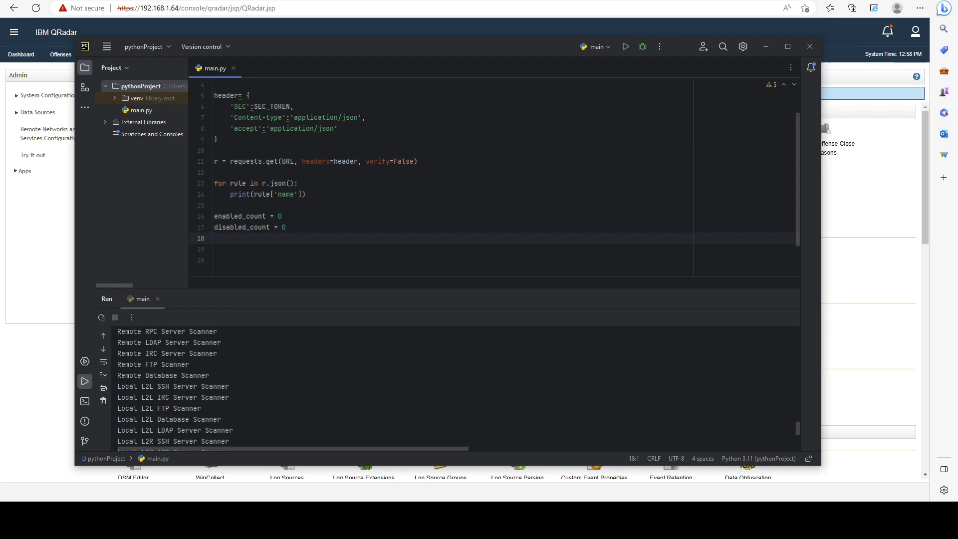
- Loop over r.json() incrementing enabled_count if rule['enabled'] == True else disabled_count, and delete the name-printing loop
{"action": "type", "text": "for rule"}
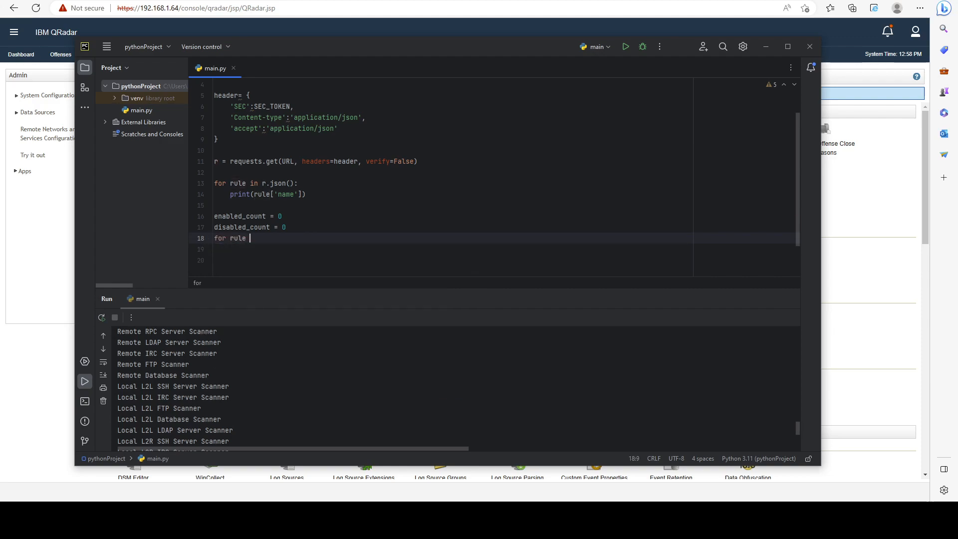
{"action": "type", "text": "in r.json():"}
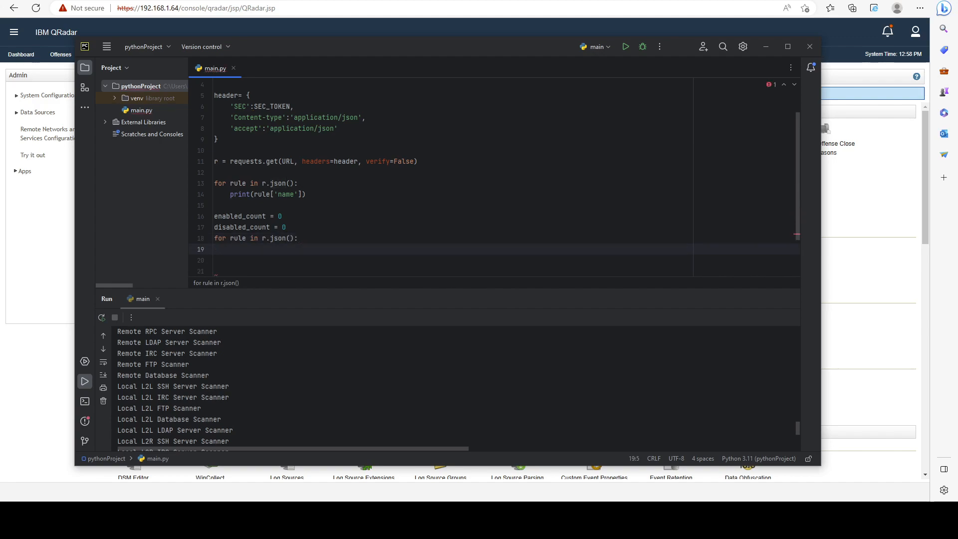
{"action": "type", "text": "if rule['"}
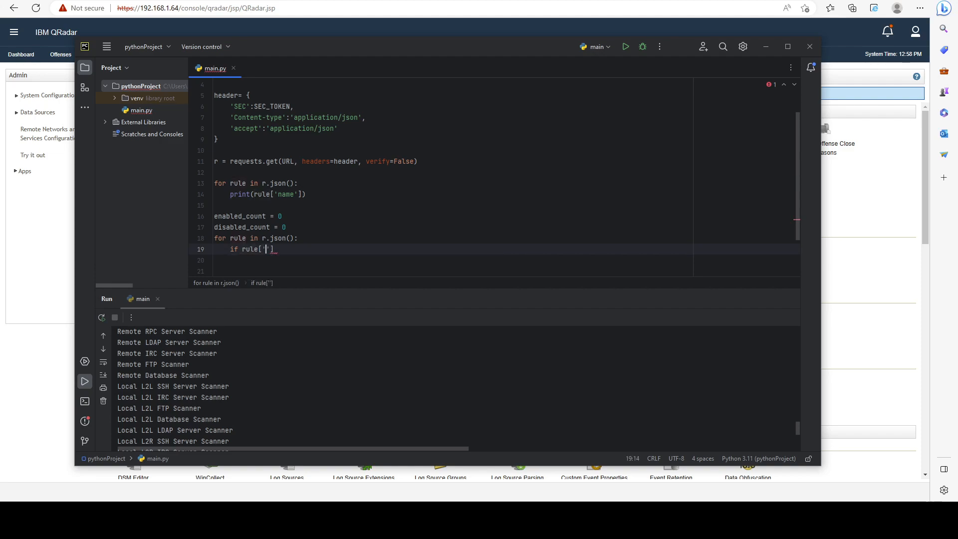
{"action": "type", "text": "enabled"}
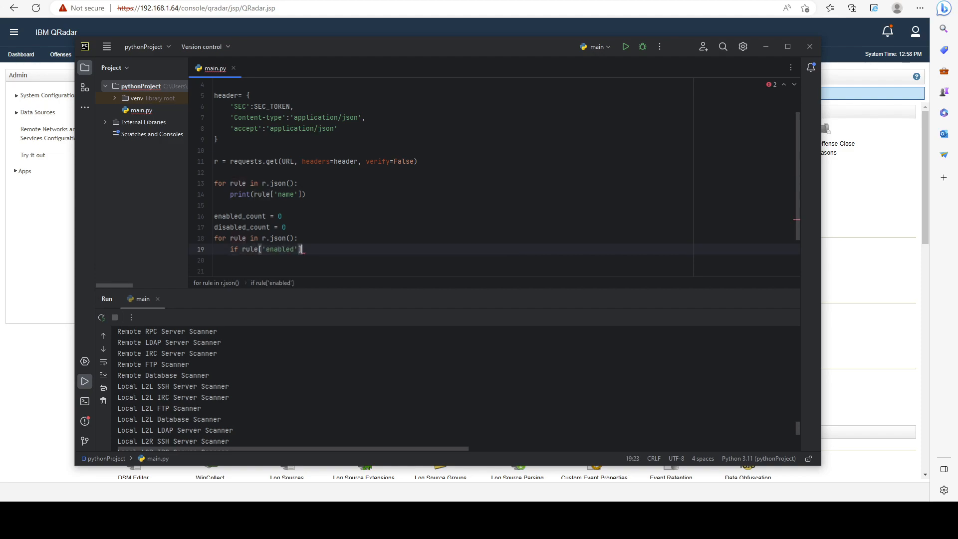
{"action": "type", "text": "=="}
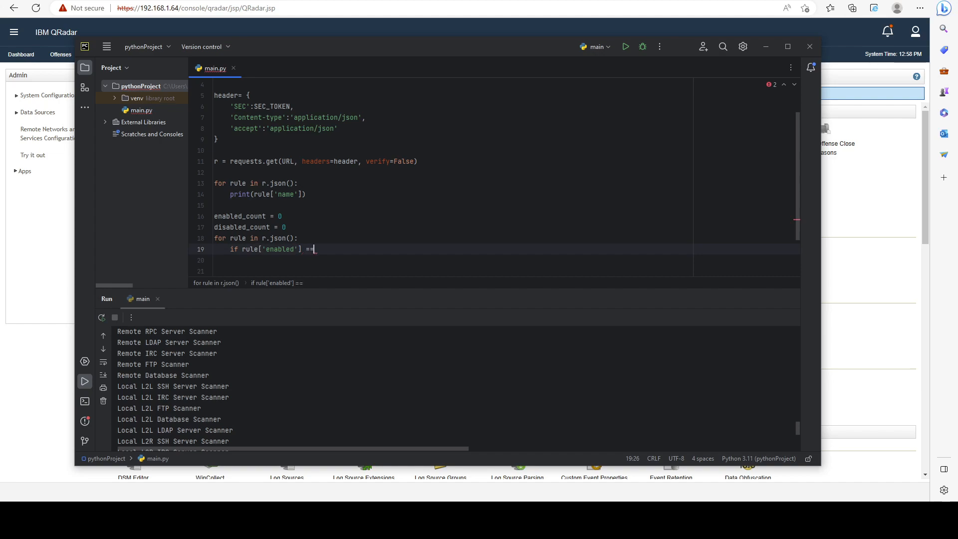
{"action": "type", "text": "True:"}
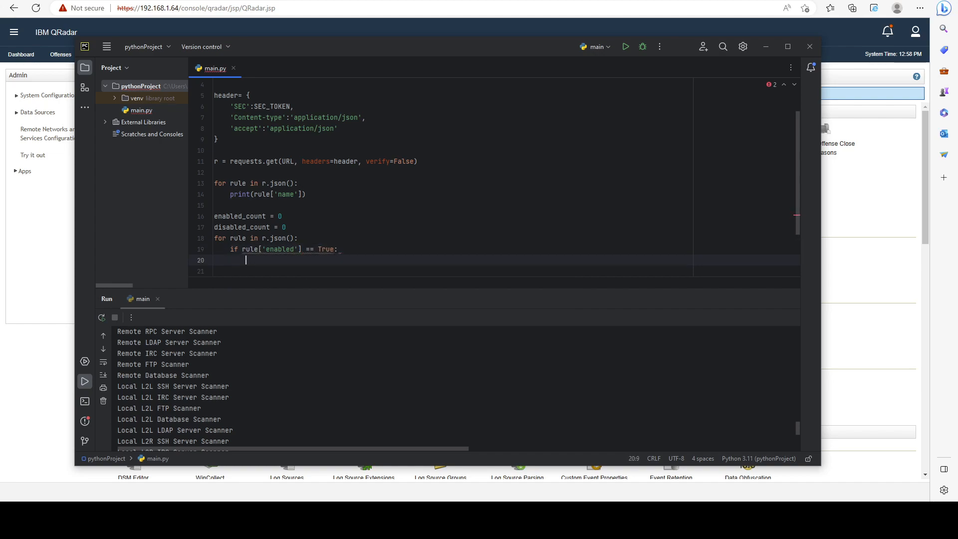
{"action": "type", "text": "enabled_count"}
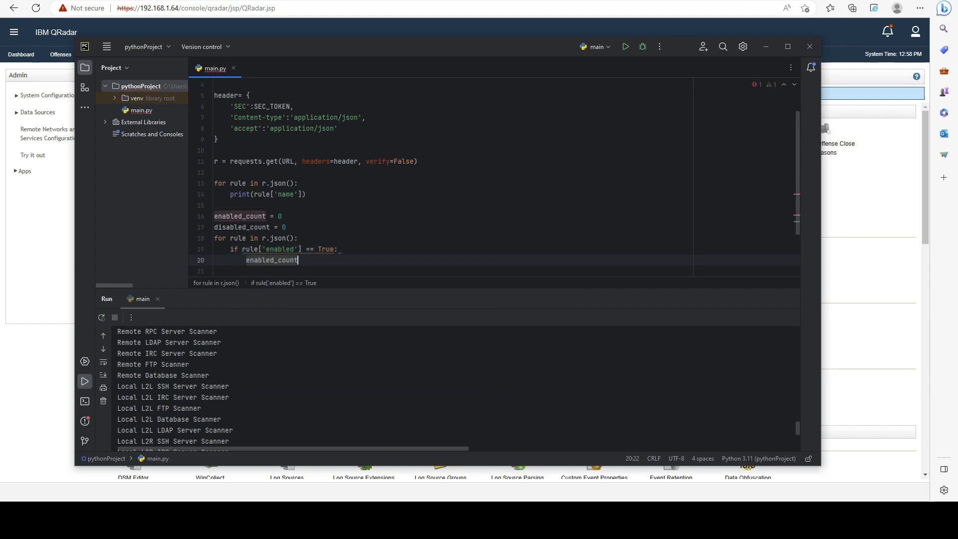
{"action": "type", "text": "+= 1"}
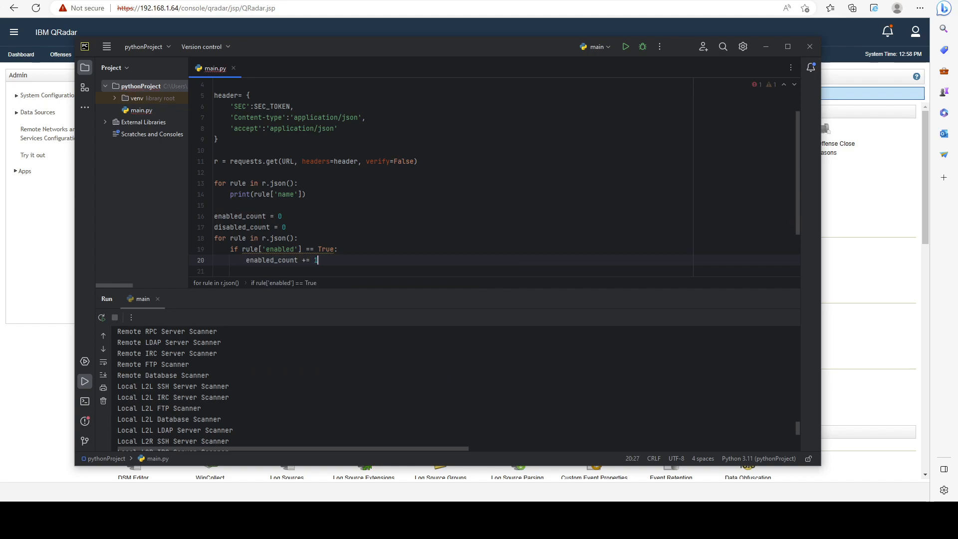
{"action": "type", "text": "else:"}
{"action": "type", "text": "disabled_count +="}
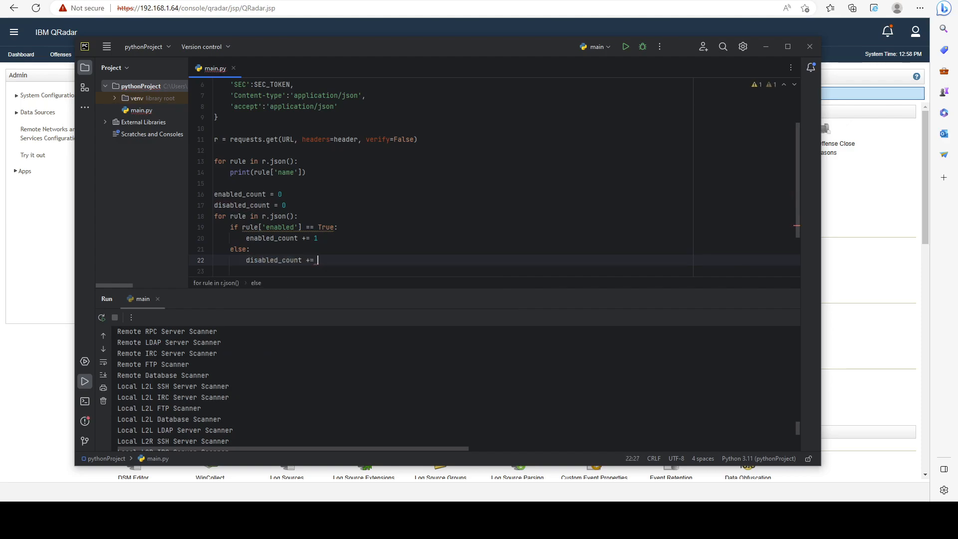
{"action": "type", "text": "1"}
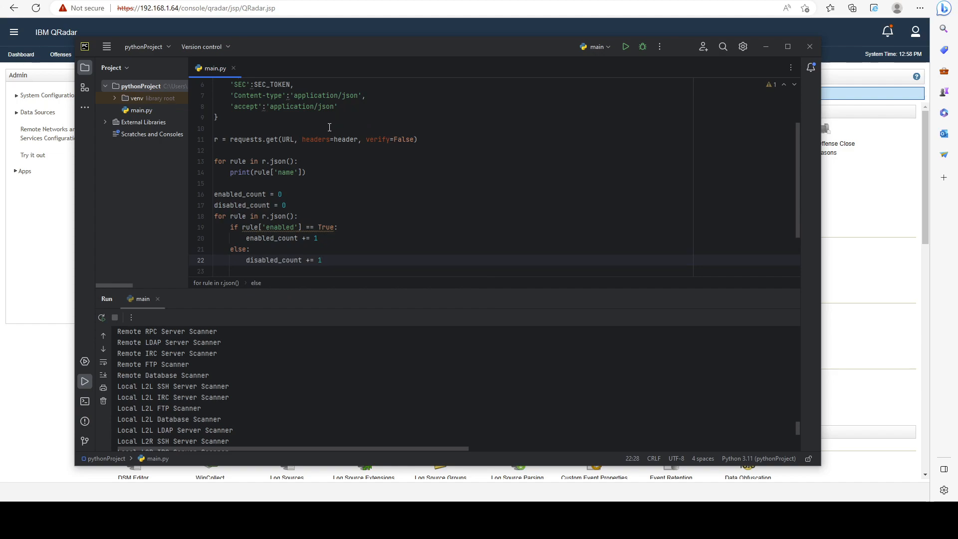
{"action": "key", "text": "Delete"}
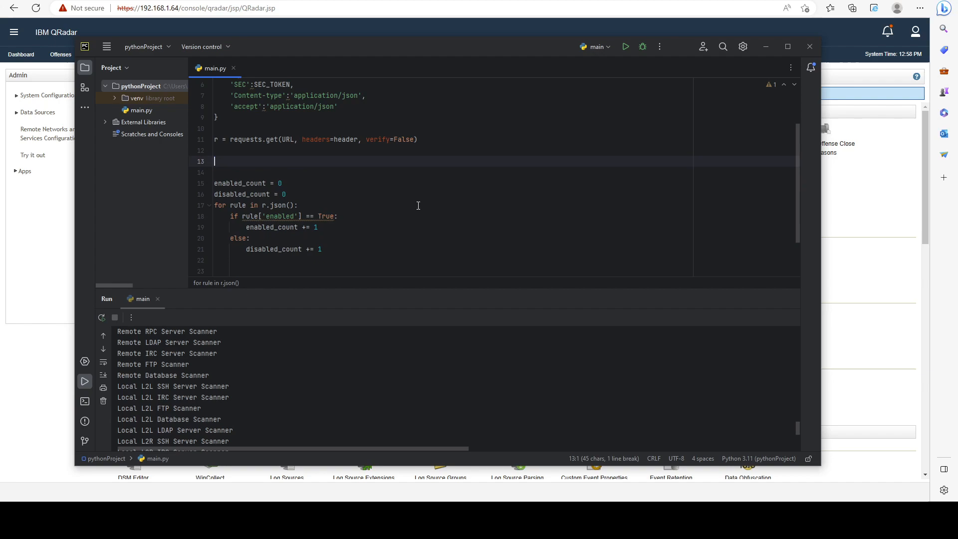
- Remove the leftover blank line from the deleted print-names loop
{"action": "key", "text": "Backspace"}
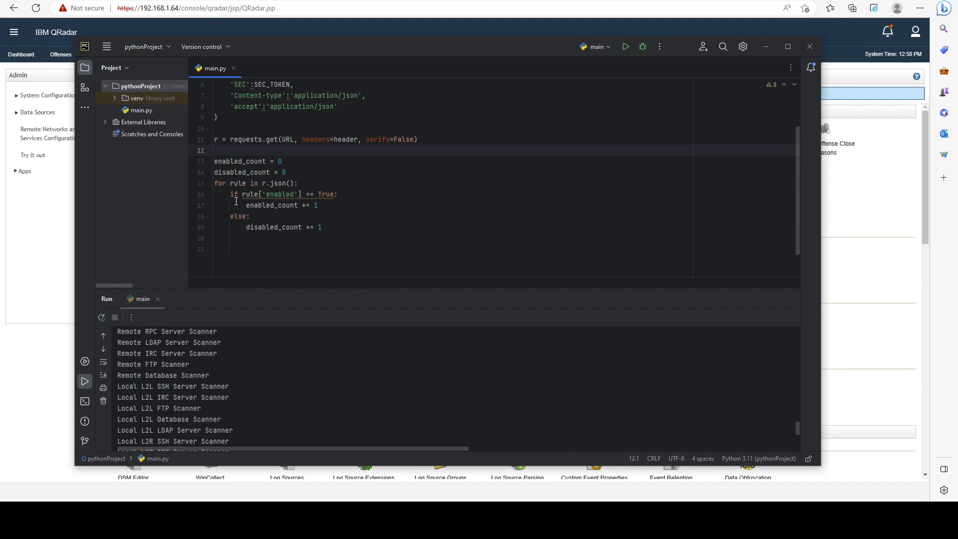
{"action": "double_click", "coordinate": [281, 194]}
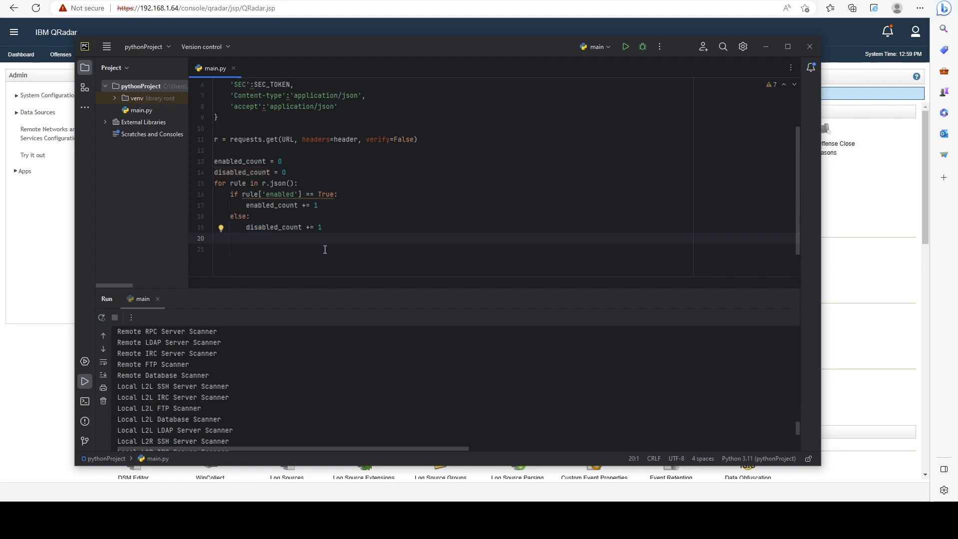
- Add print(enabled_count) and print(disabled_count) after the counting loop
{"action": "type", "text": "p"}
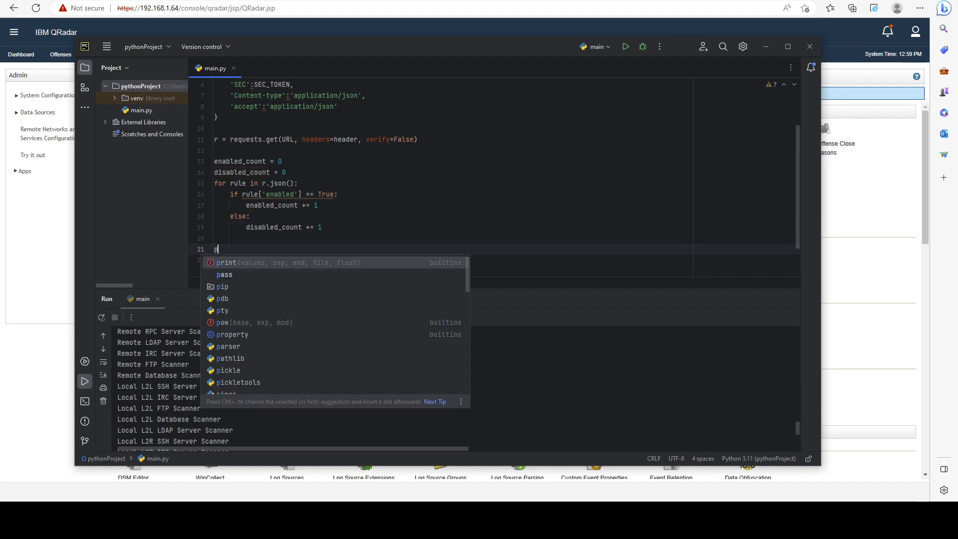
{"action": "type", "text": "rint(enabled_count)"}
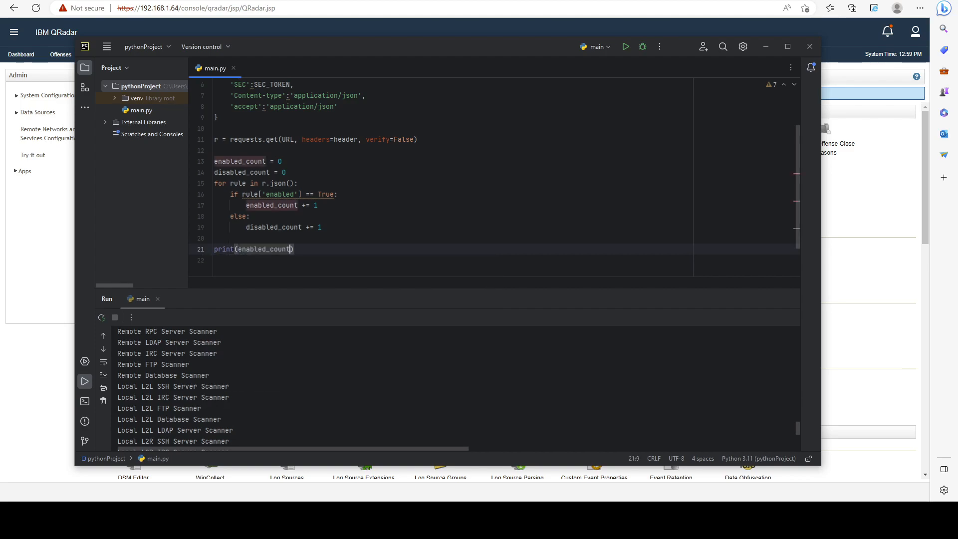
{"action": "type", "text": "print"}
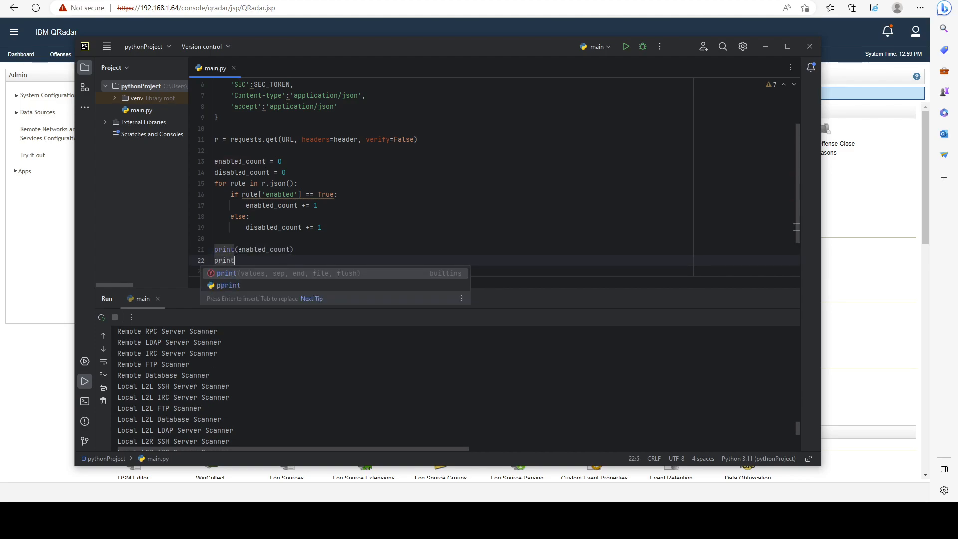
{"action": "type", "text": "(disabled_count)"}
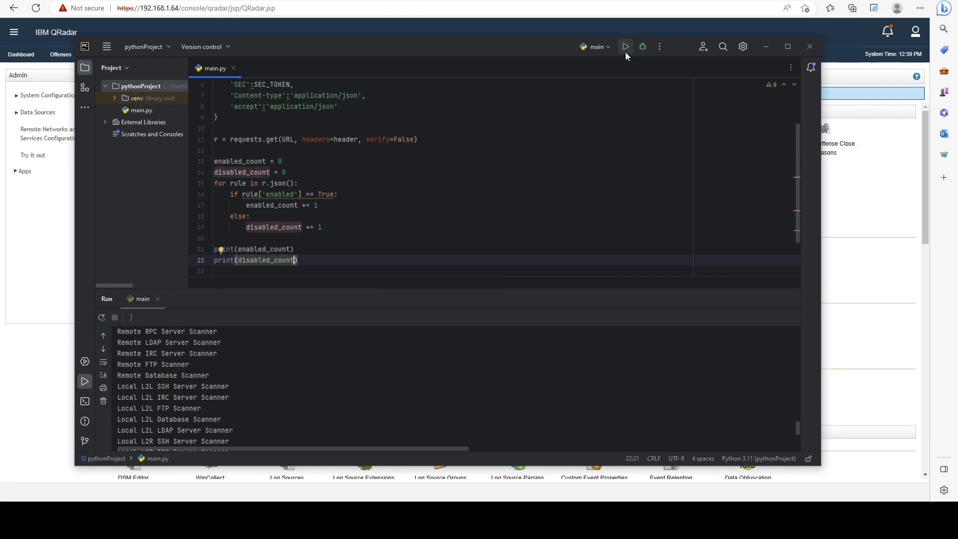
- Run the script and read 98 enabled and 40 disabled rules in the Run panel
{"action": "left_click", "coordinate": [625, 47]}
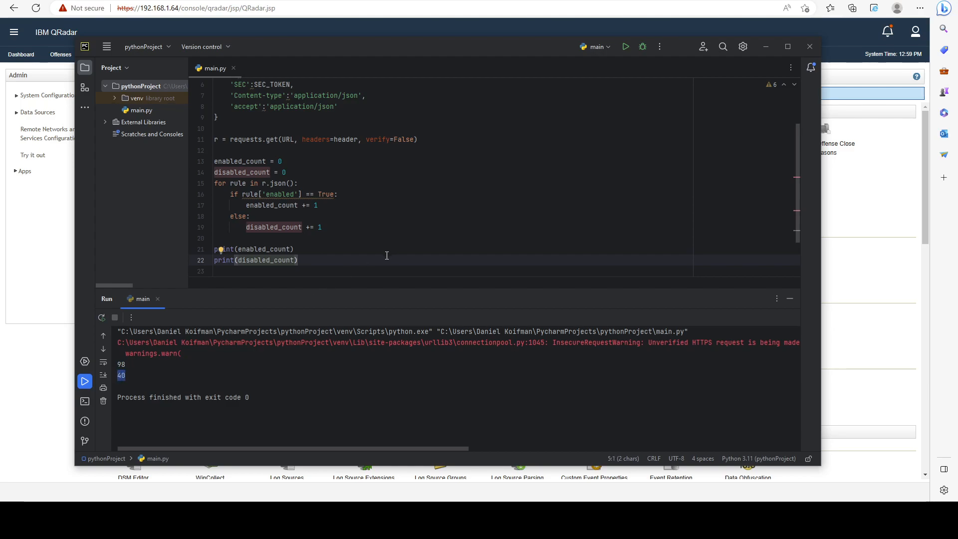
{"action": "mouse_move", "coordinate": [467, 230]}
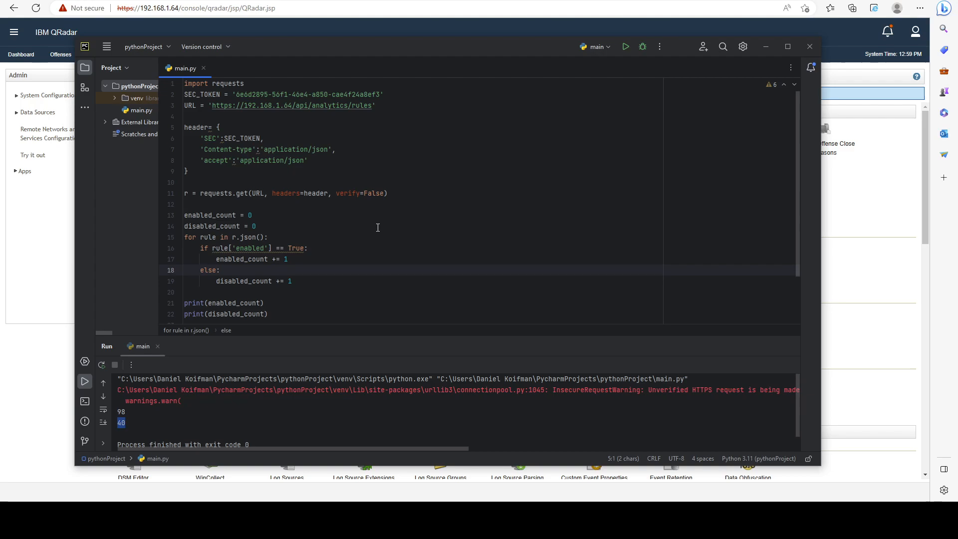
{"action": "mouse_move", "coordinate": [263, 183]}
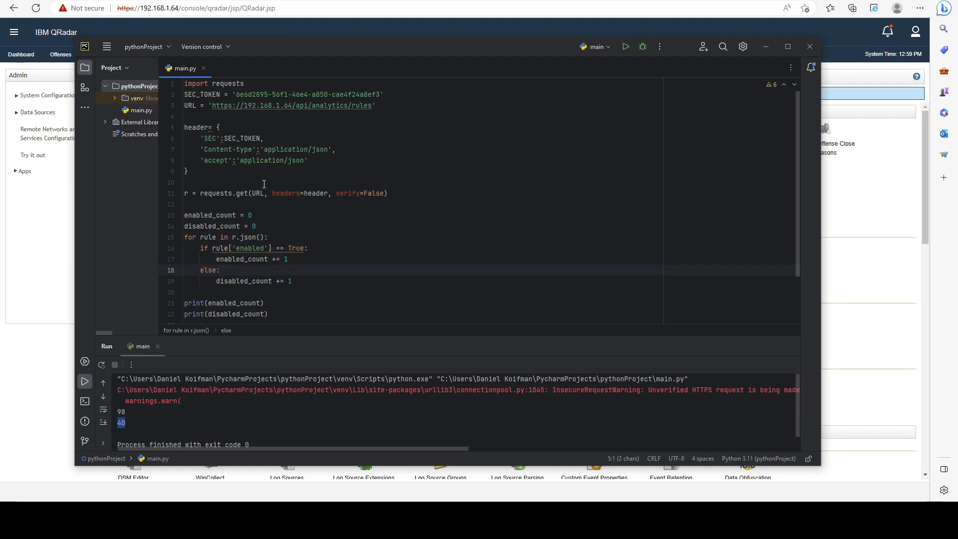
{"action": "mouse_move", "coordinate": [399, 246]}
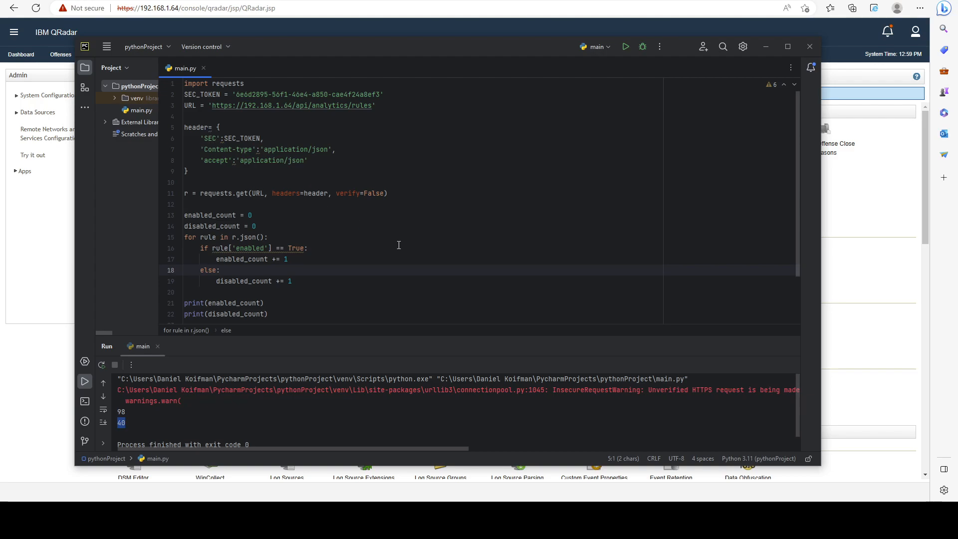
{"action": "mouse_move", "coordinate": [358, 239]}
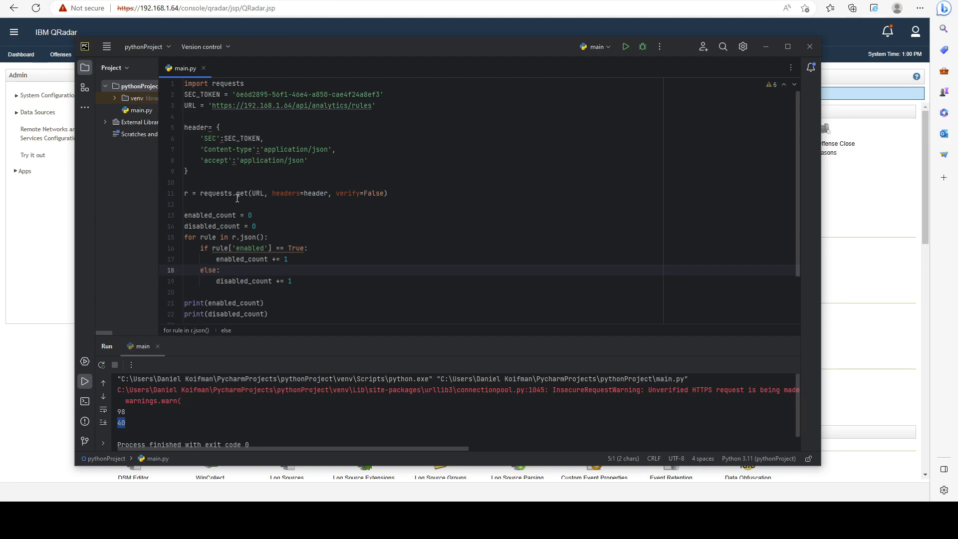
{"action": "left_click", "coordinate": [220, 271]}
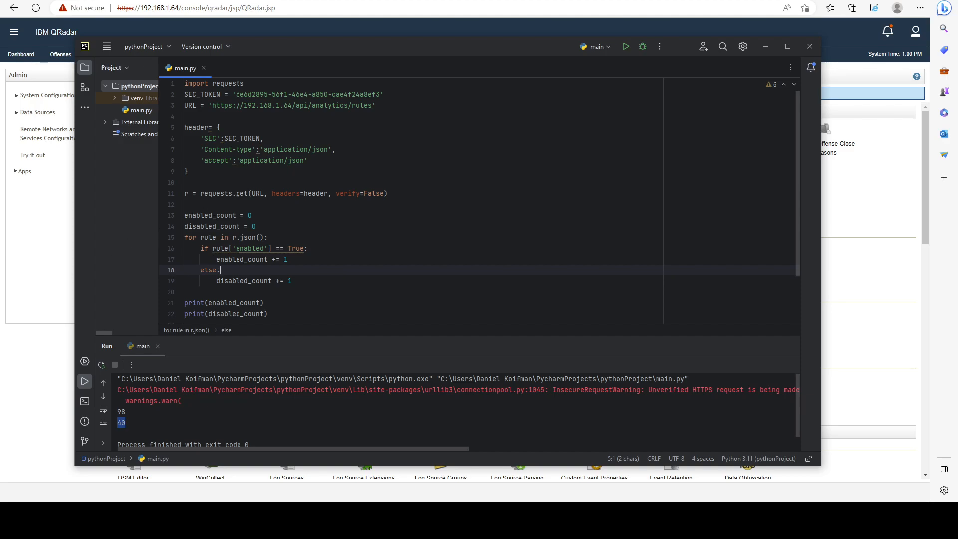